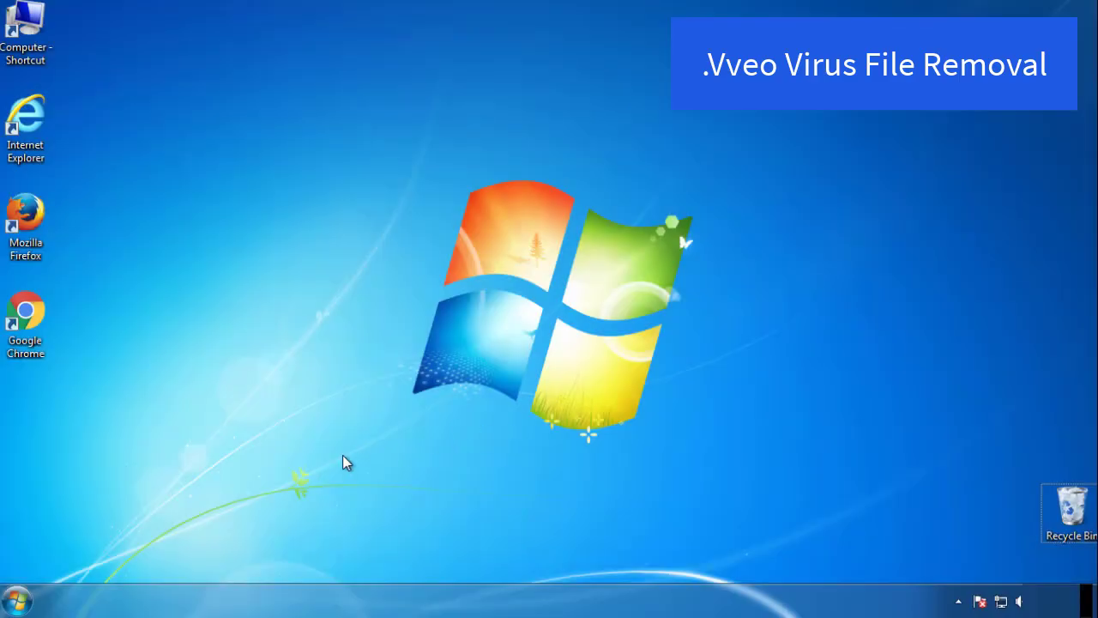
# - Enable Minimal Safe boot in msconfig's Boot tab and restart into Safe Mode
pyautogui.click(15, 599)
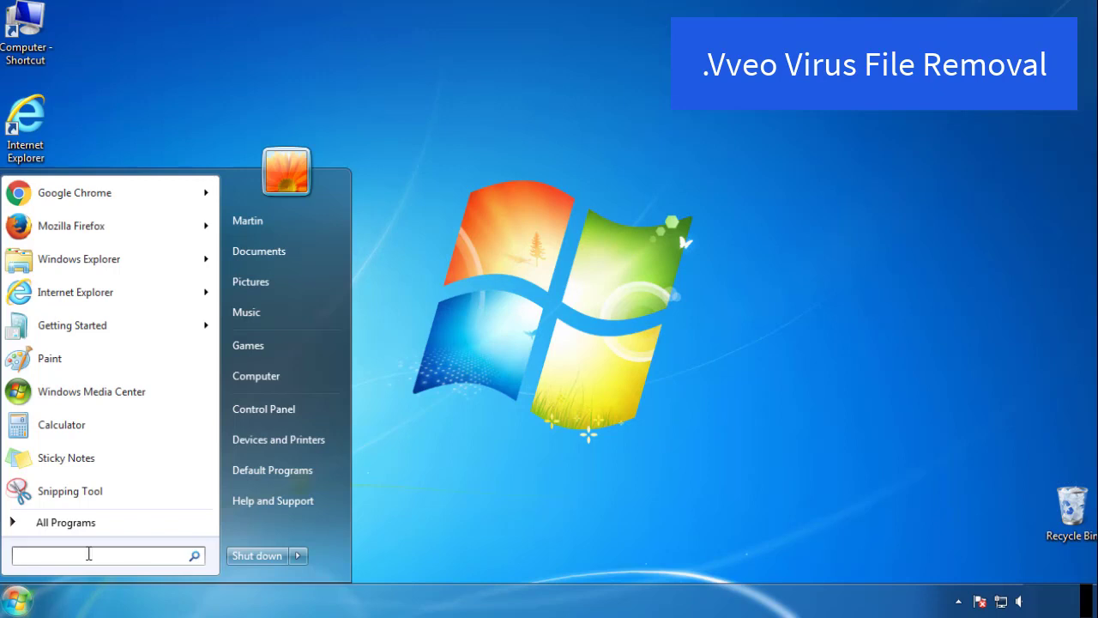
pyautogui.write('mscon')
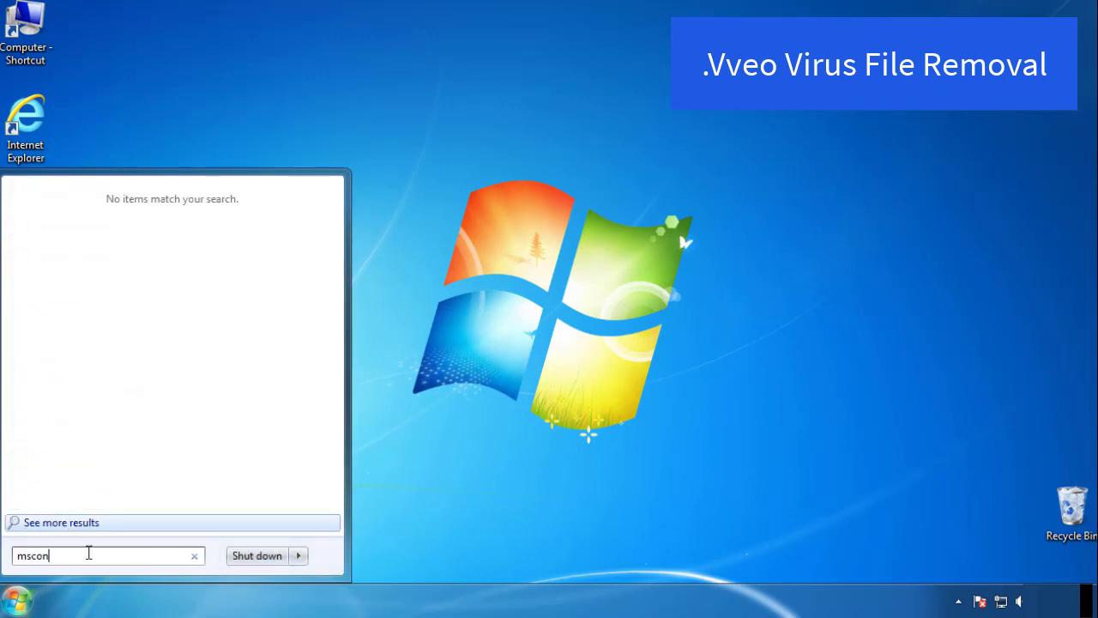
pyautogui.press('Enter')
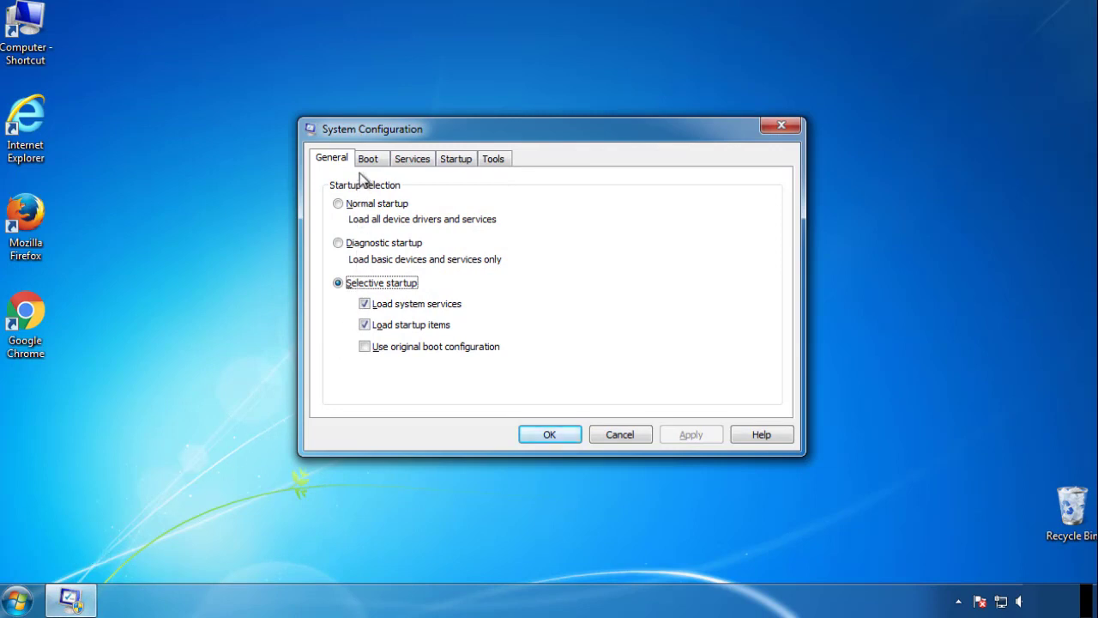
pyautogui.click(368, 158)
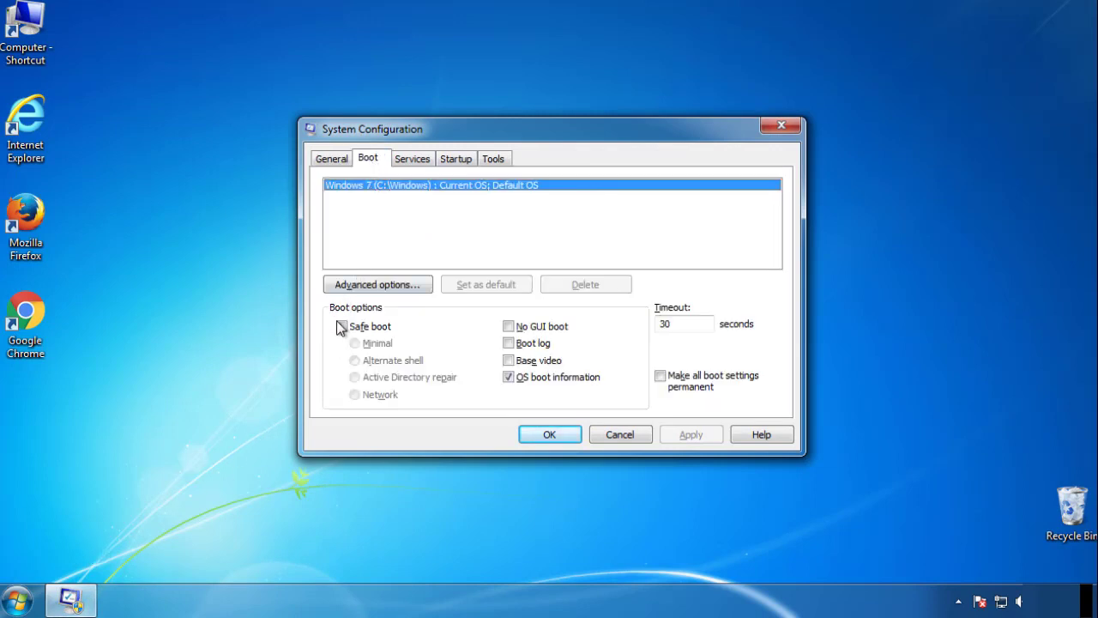
pyautogui.click(341, 326)
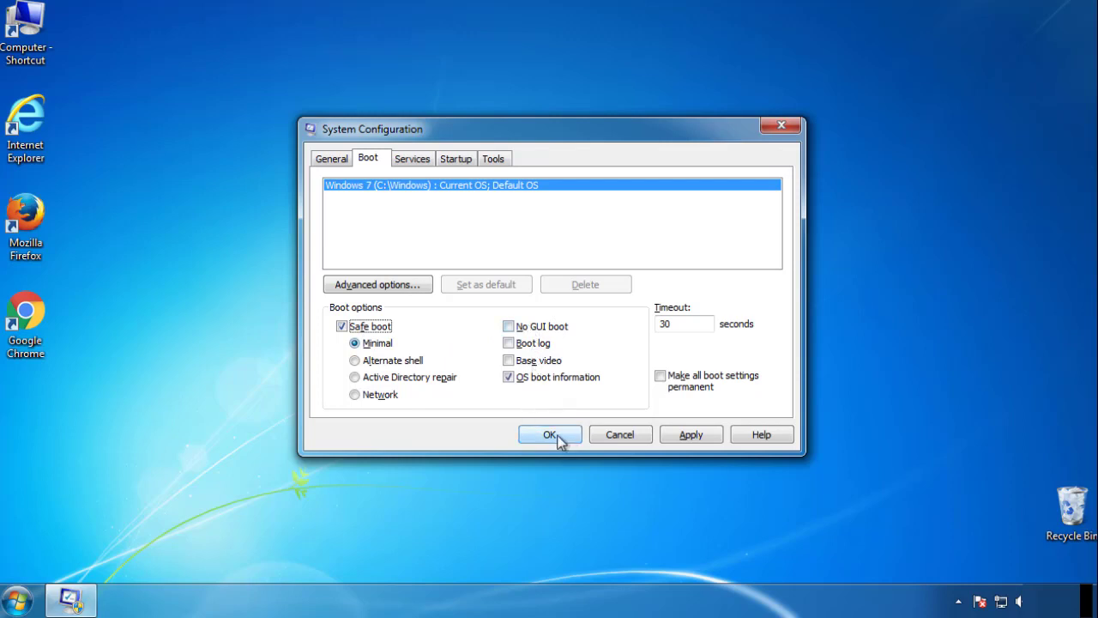
pyautogui.click(550, 434)
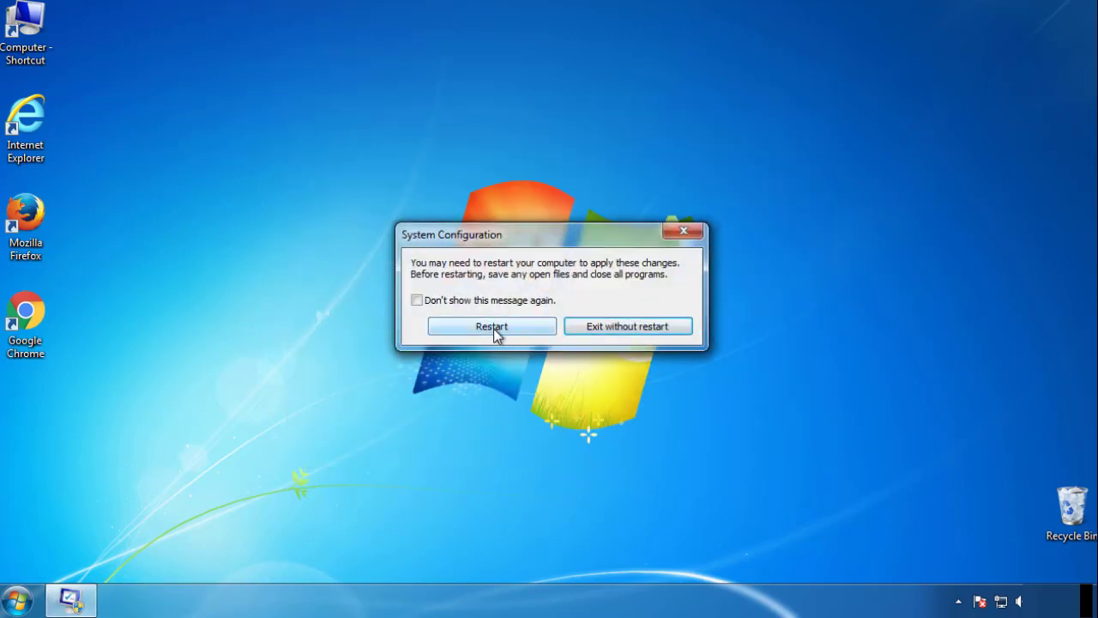
pyautogui.click(491, 326)
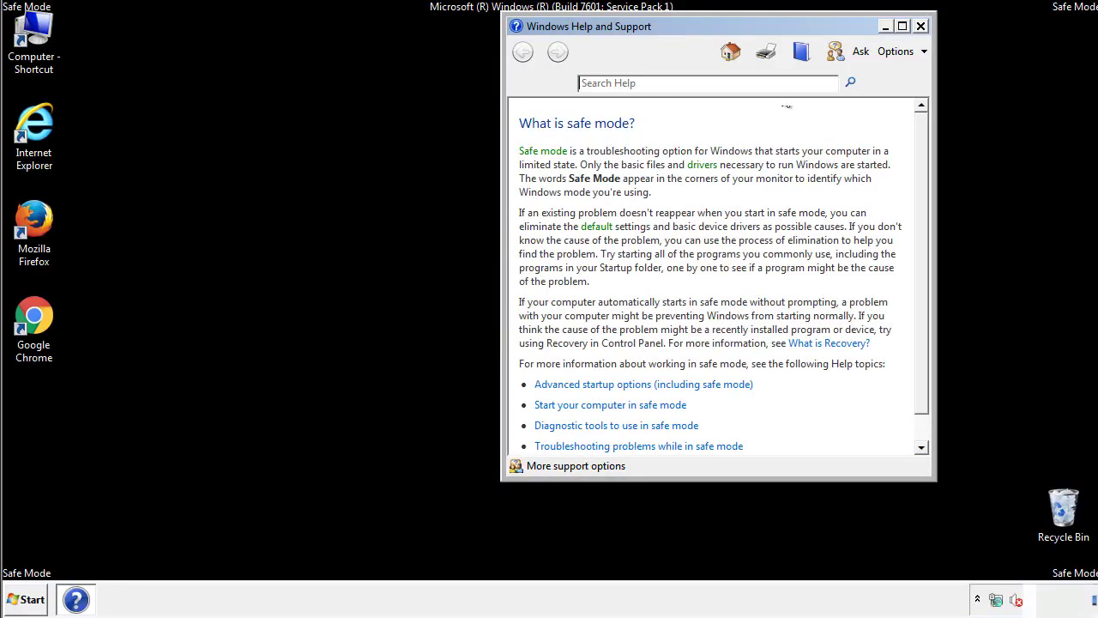
# - Dismiss Safe Mode help and set Folder Options to show hidden files, folders and drives
pyautogui.click(921, 25)
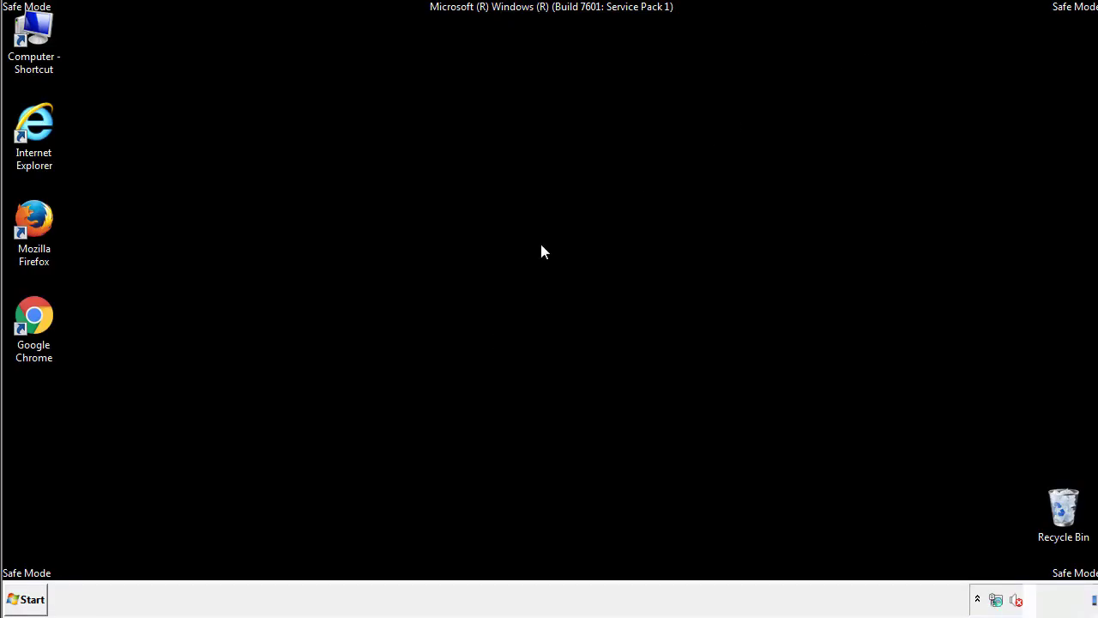
pyautogui.click(26, 599)
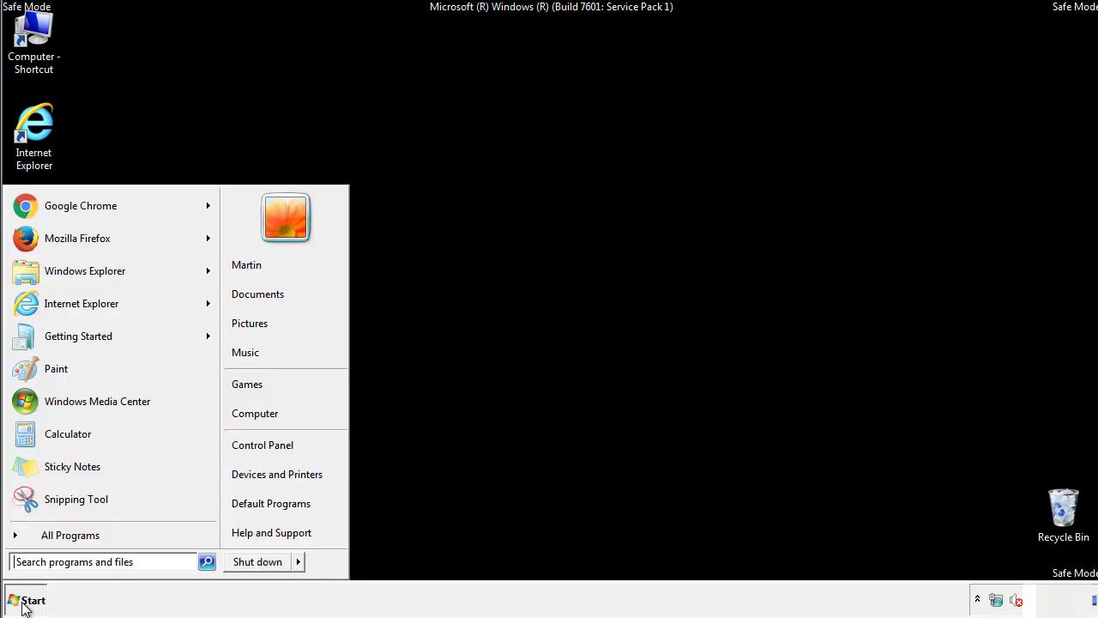
pyautogui.click(25, 600)
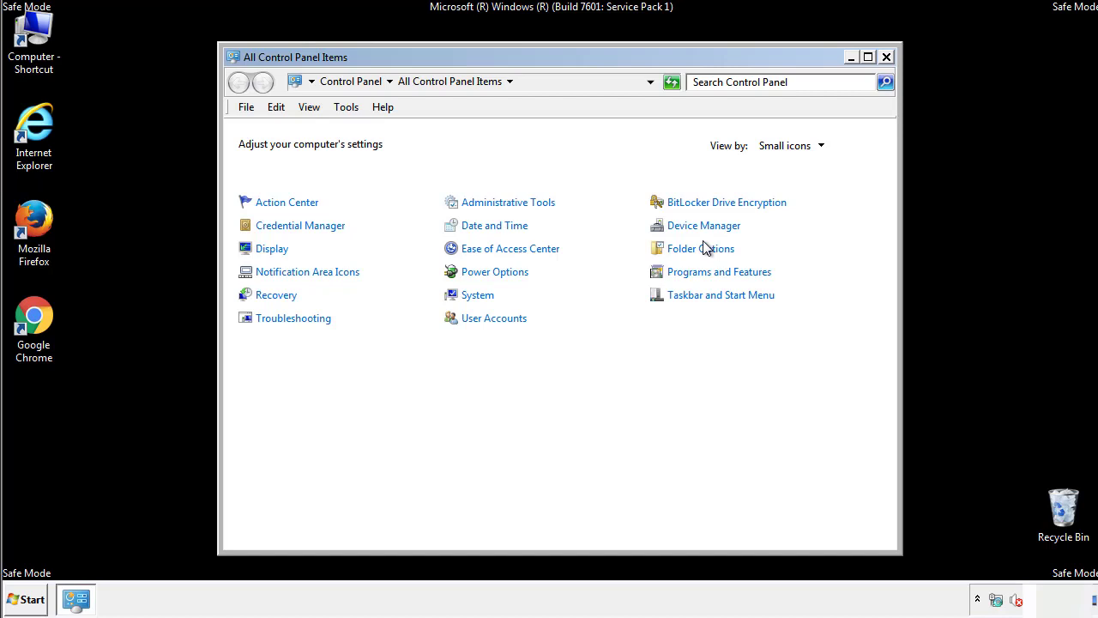
pyautogui.click(700, 248)
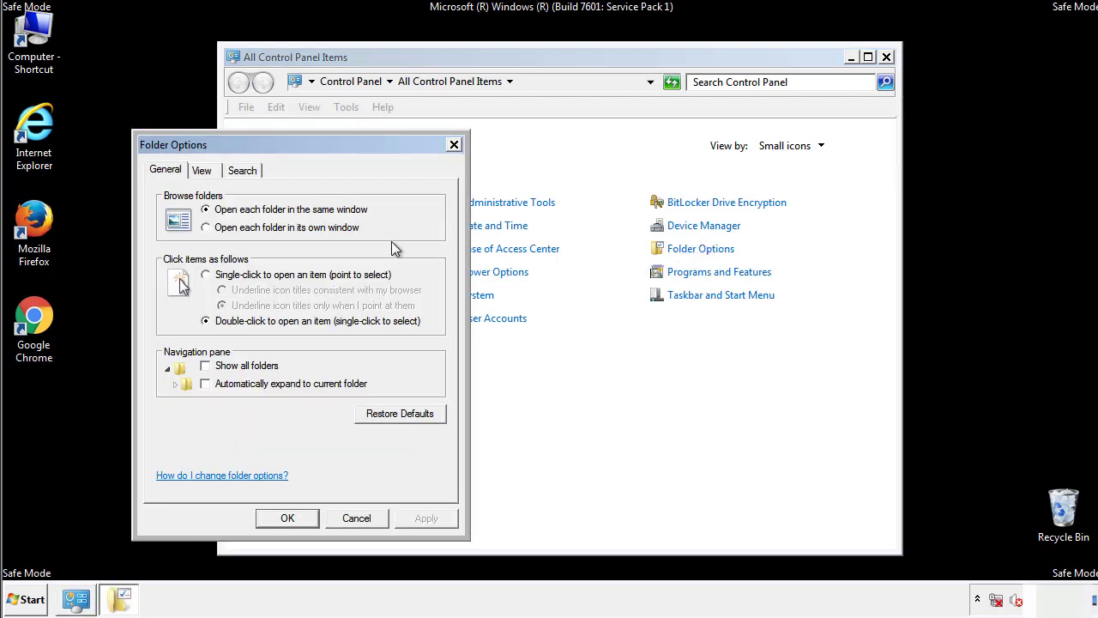
pyautogui.click(202, 170)
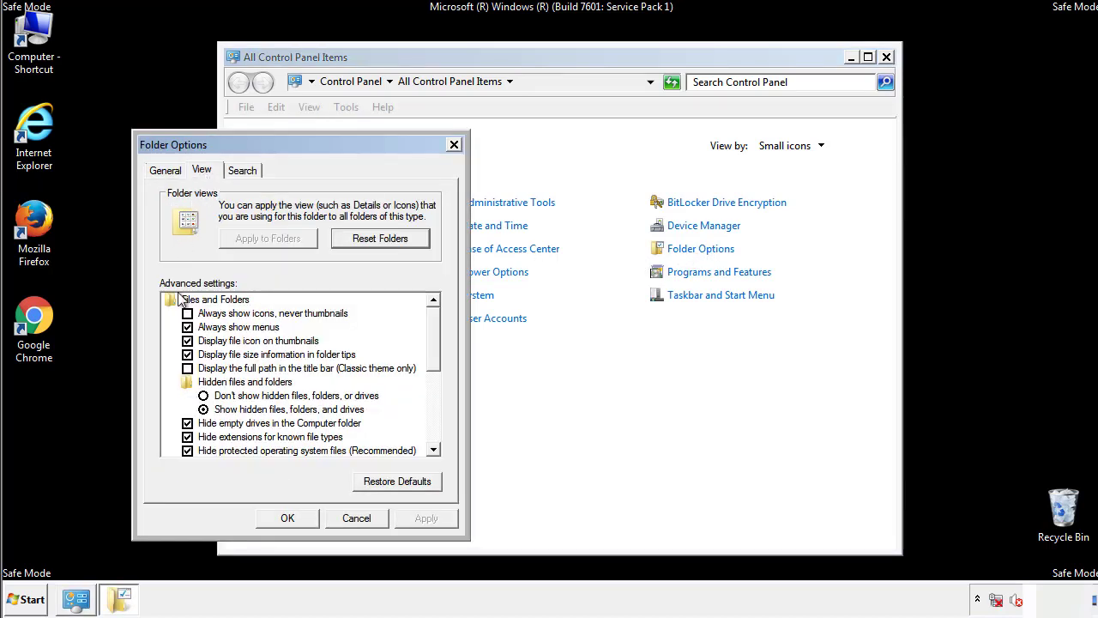
pyautogui.click(204, 410)
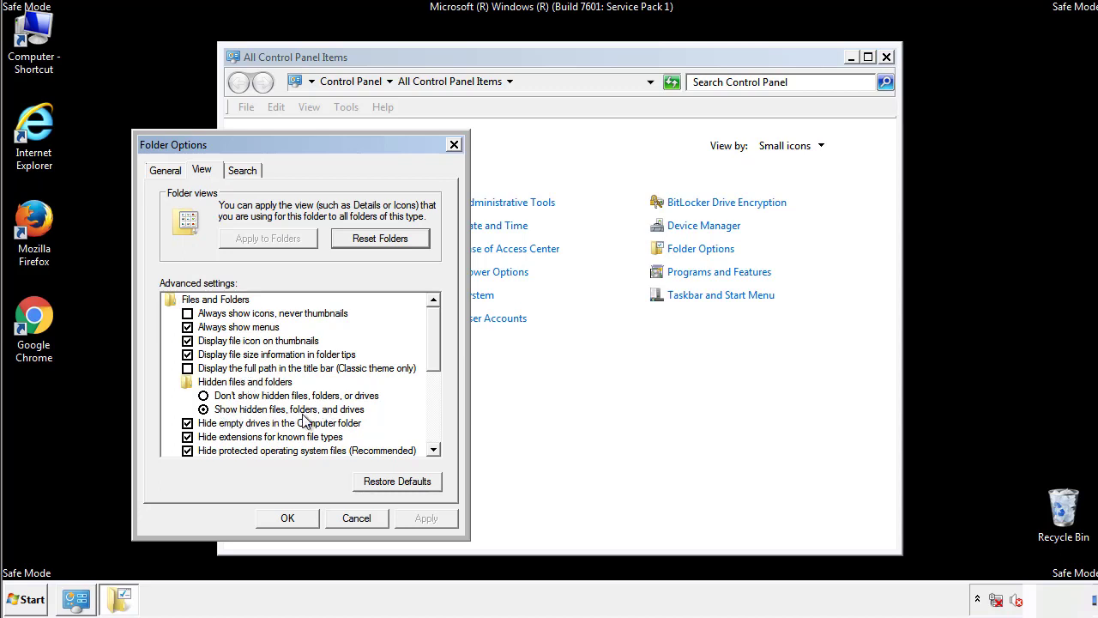
pyautogui.click(287, 517)
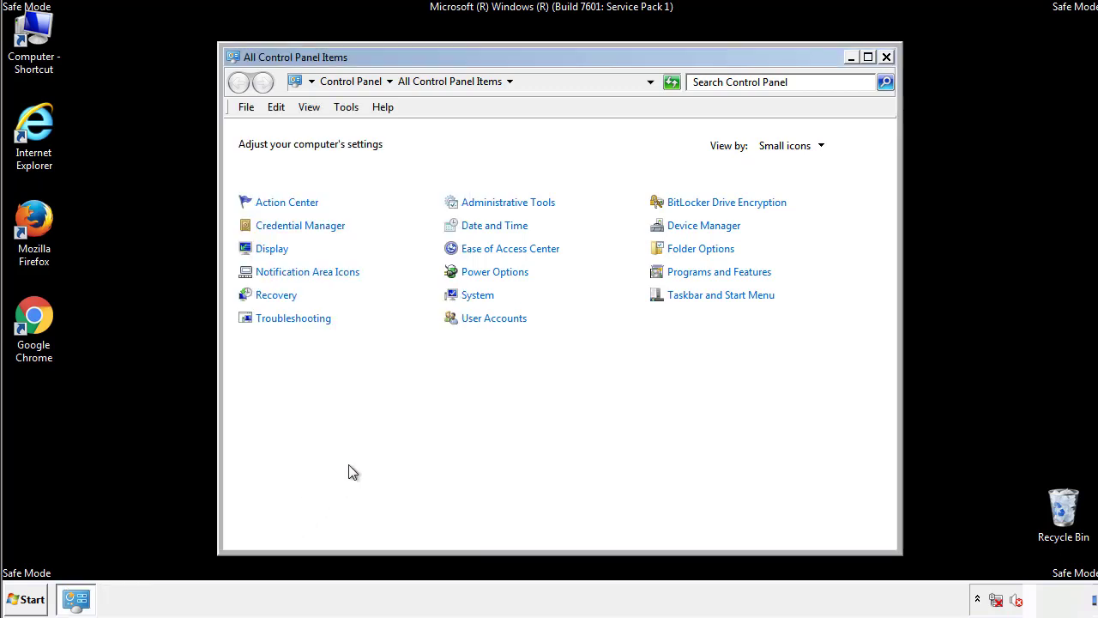
pyautogui.click(886, 57)
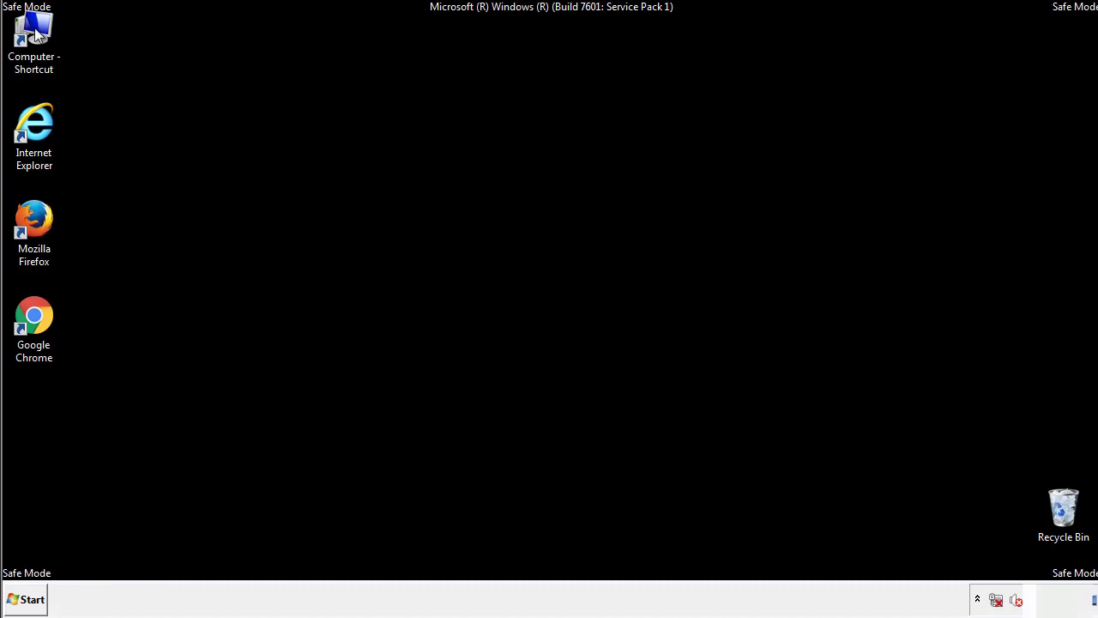
# - Browse from Computer through C:\Windows\System32\drivers to etc and open the hosts file
pyautogui.doubleClick(33, 38)
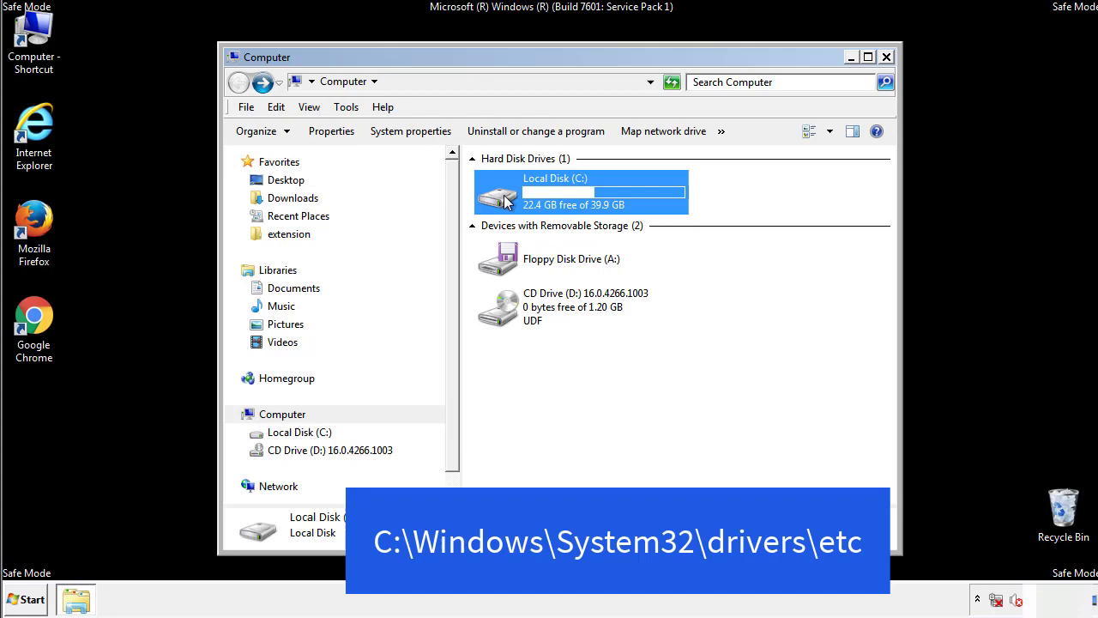
pyautogui.doubleClick(580, 192)
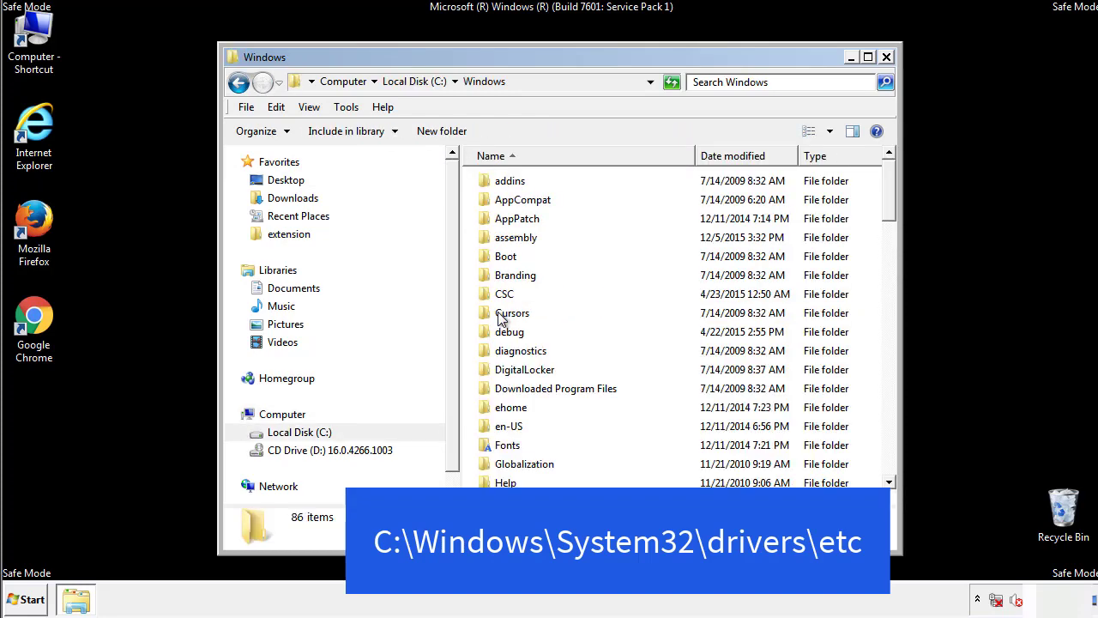
pyautogui.scroll(-3)
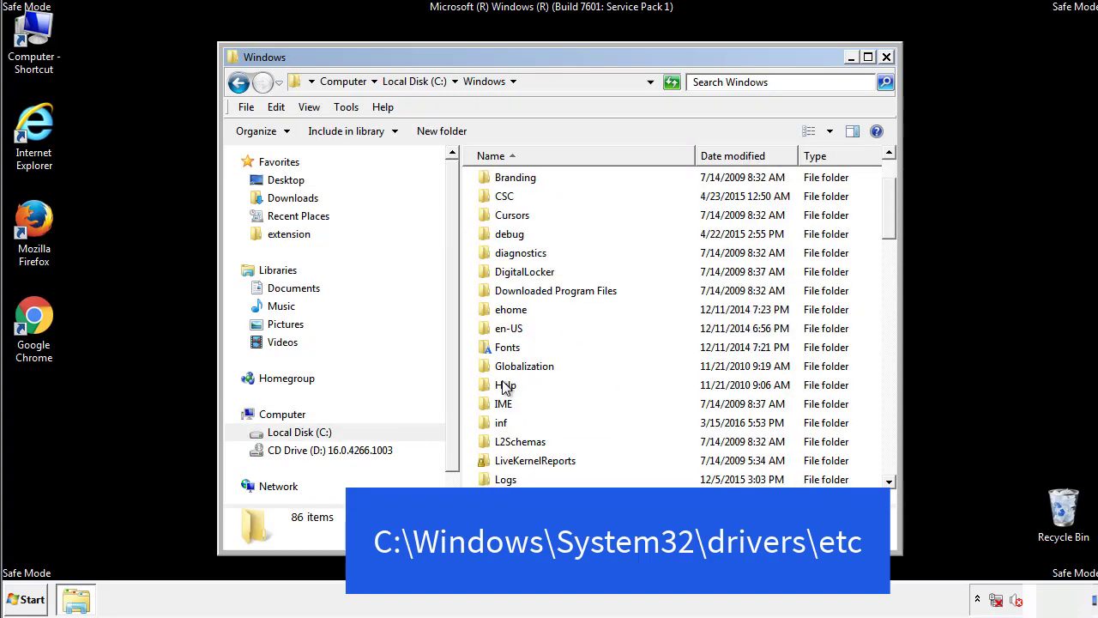
pyautogui.scroll(-3)
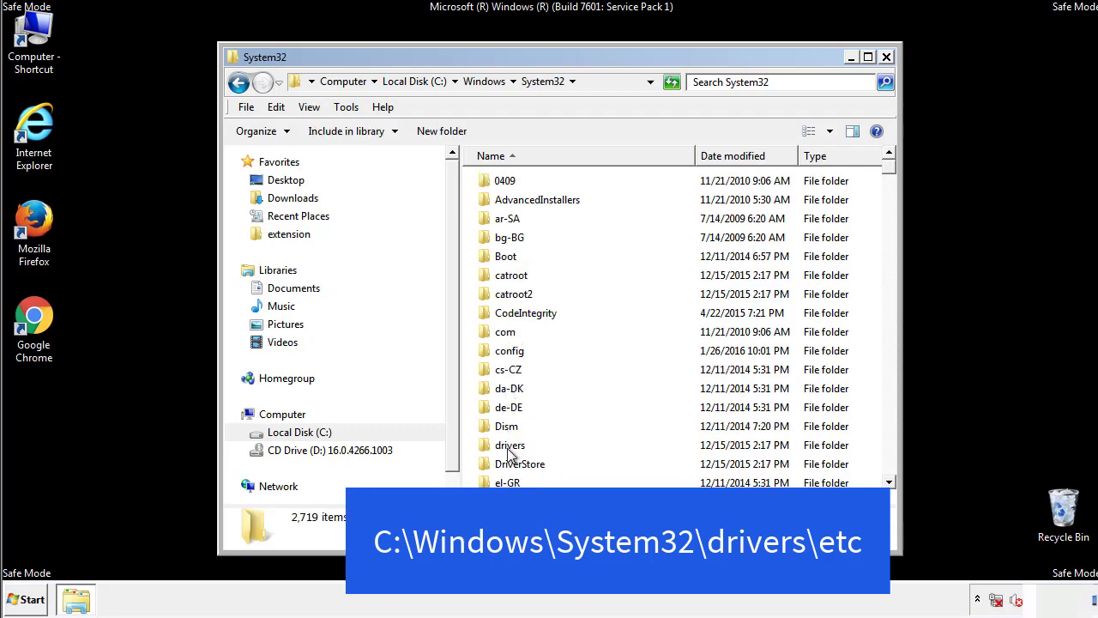
pyautogui.doubleClick(510, 444)
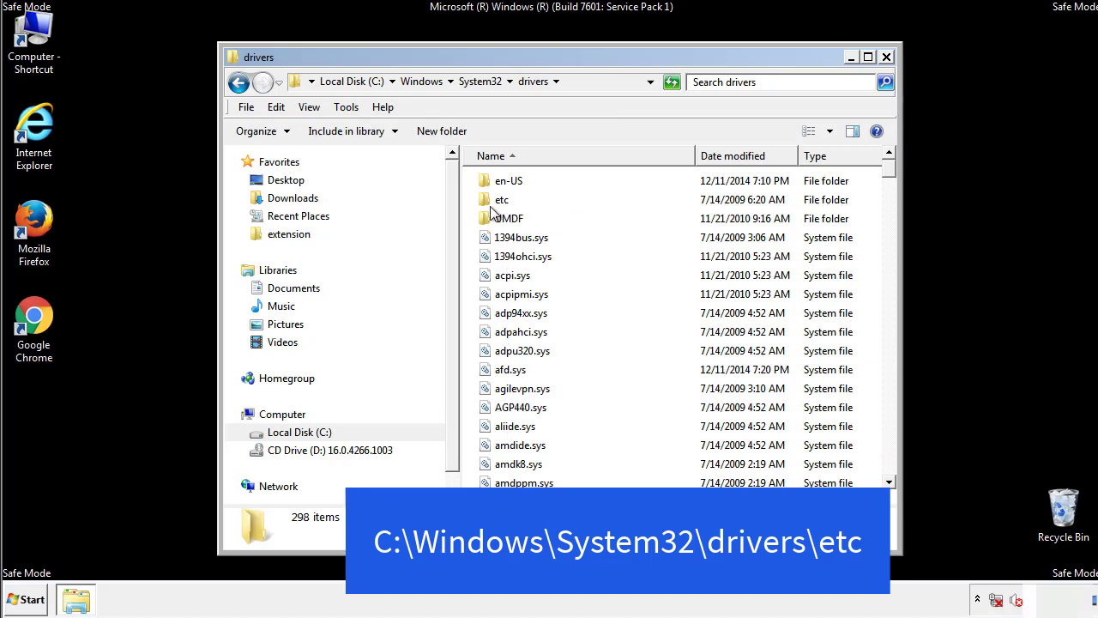
pyautogui.doubleClick(502, 199)
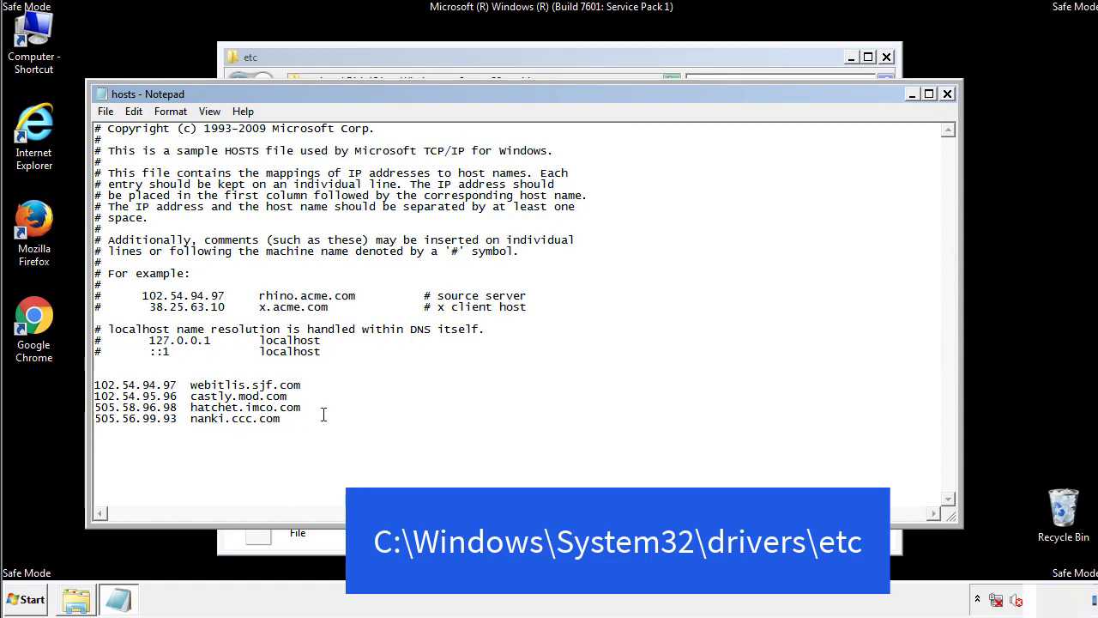
# - Delete the four suspicious host entries, then close Notepad and the etc folder
pyautogui.moveTo(96, 384); pyautogui.dragTo(302, 420)
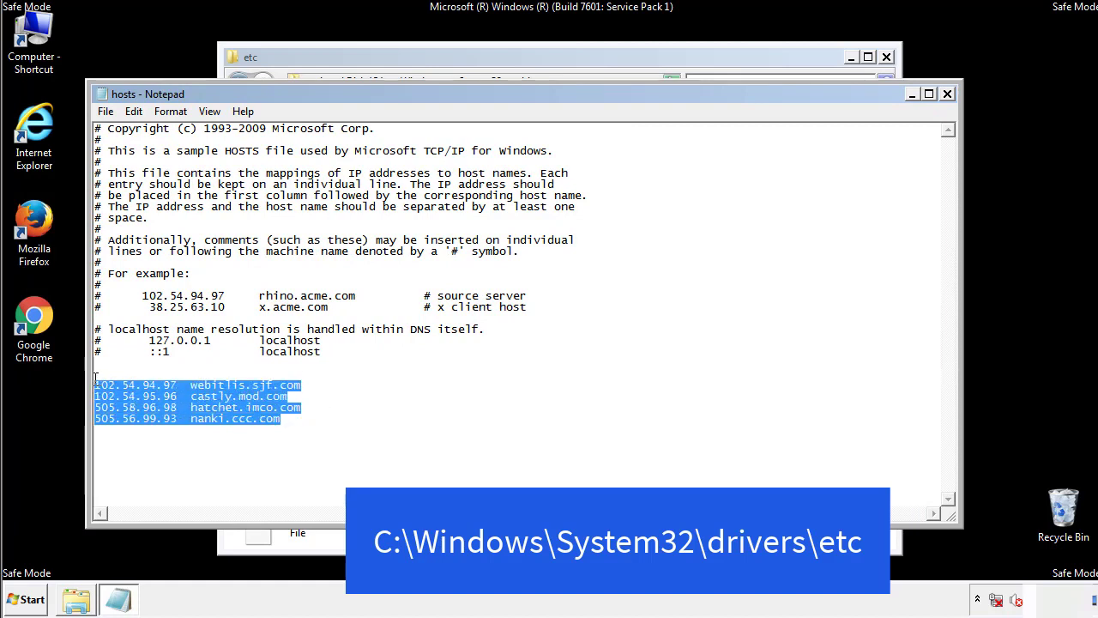
pyautogui.press('Delete')
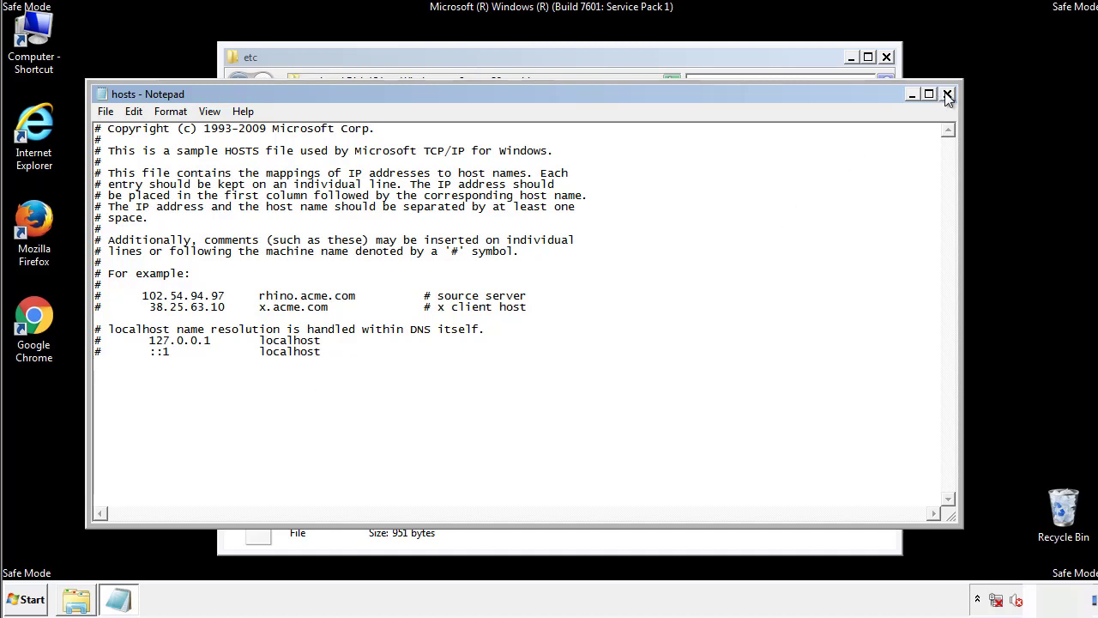
pyautogui.click(949, 93)
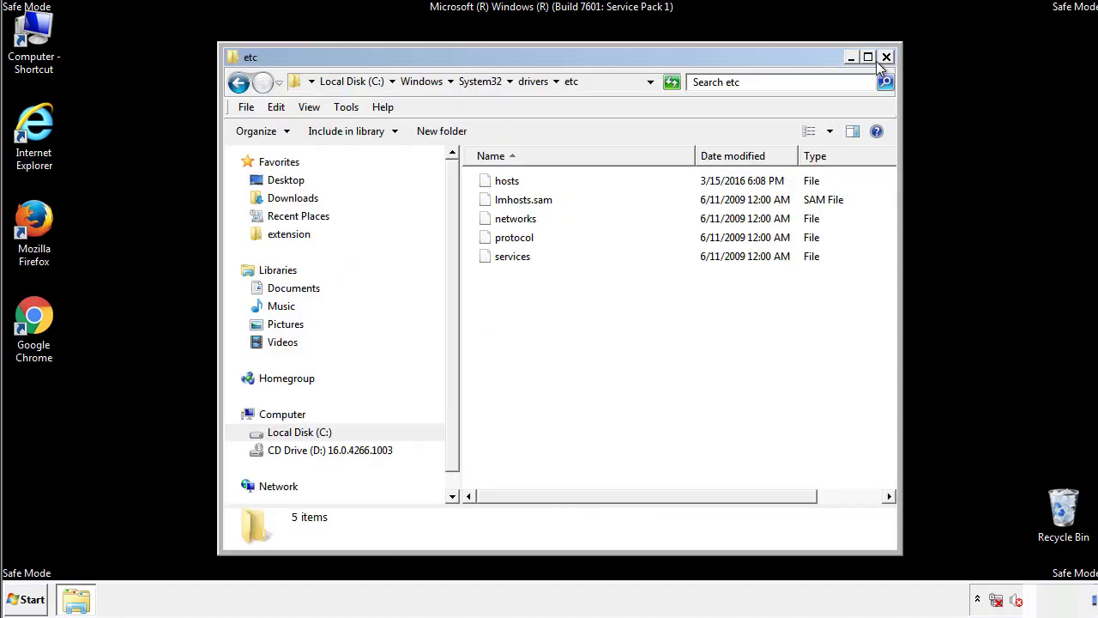
pyautogui.click(886, 57)
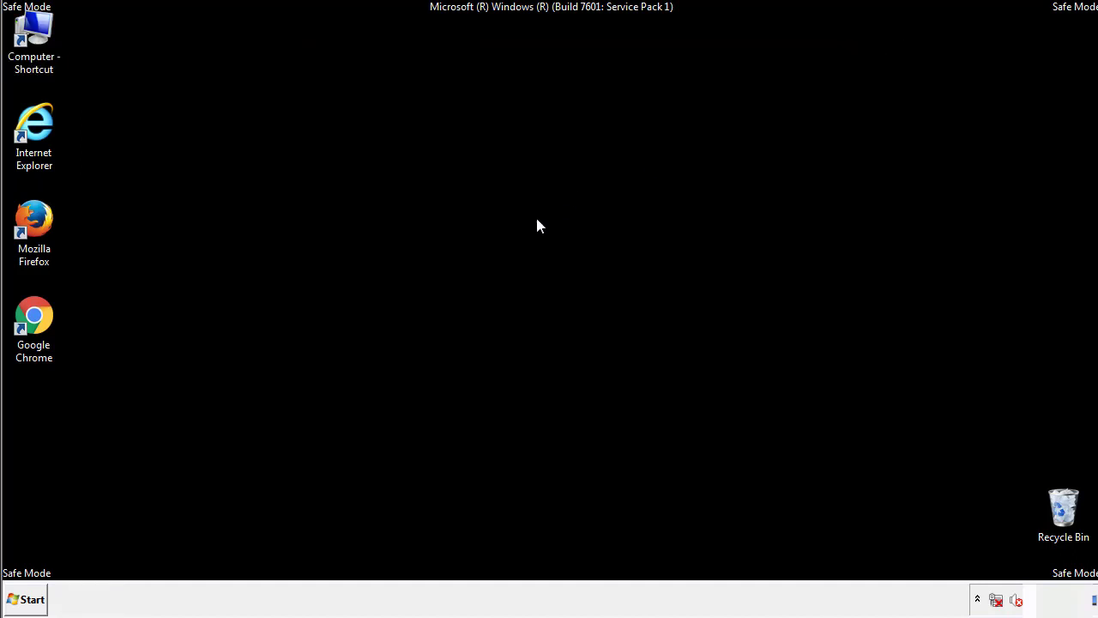
# - Open the Startup folder and delete AdsInOne, recover.aesir, systemreg.aesir and tavanero
pyautogui.click(25, 598)
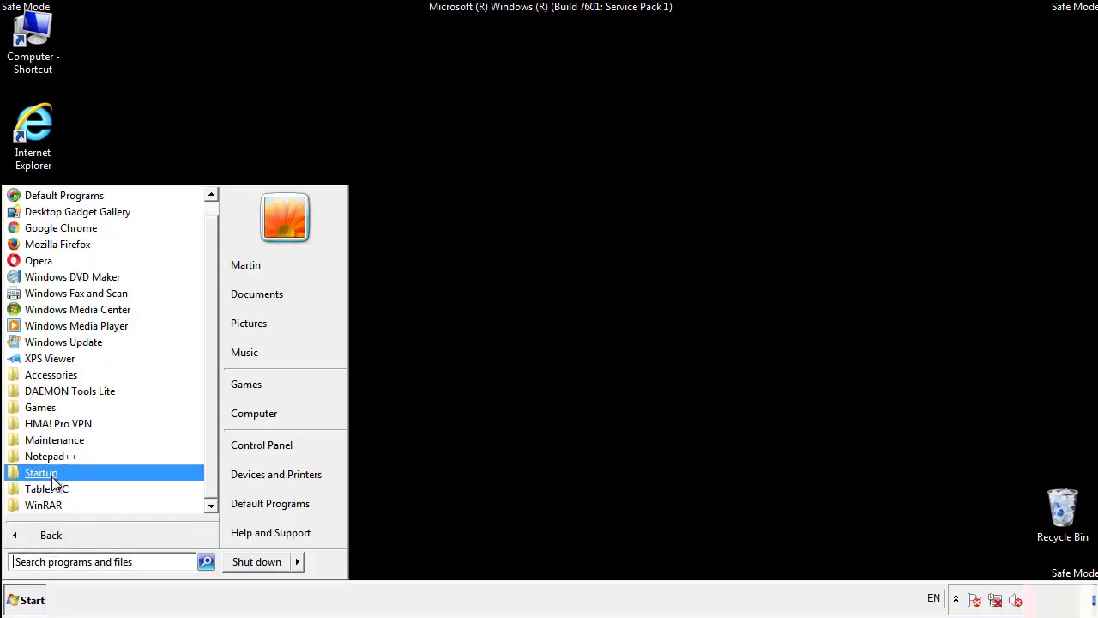
pyautogui.rightClick(40, 472)
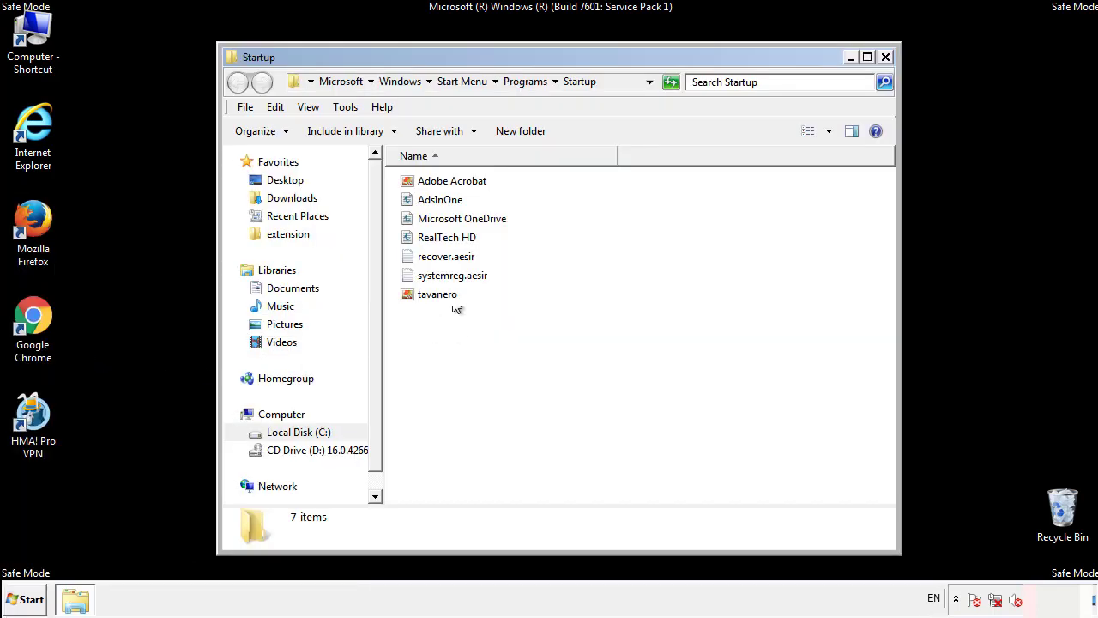
pyautogui.click(440, 199)
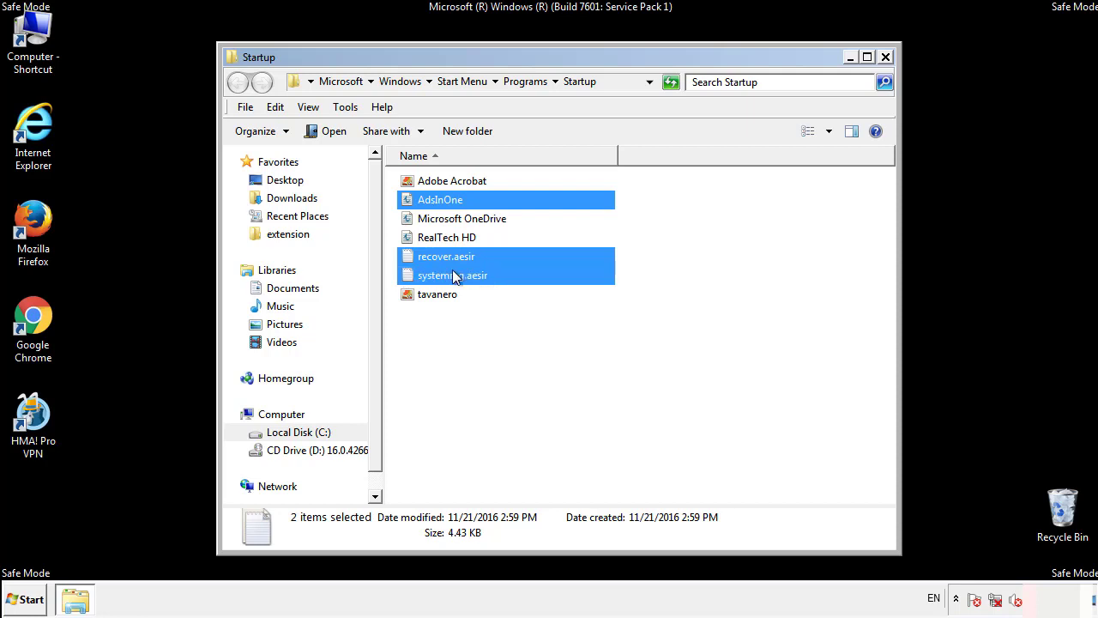
pyautogui.rightClick(437, 294)
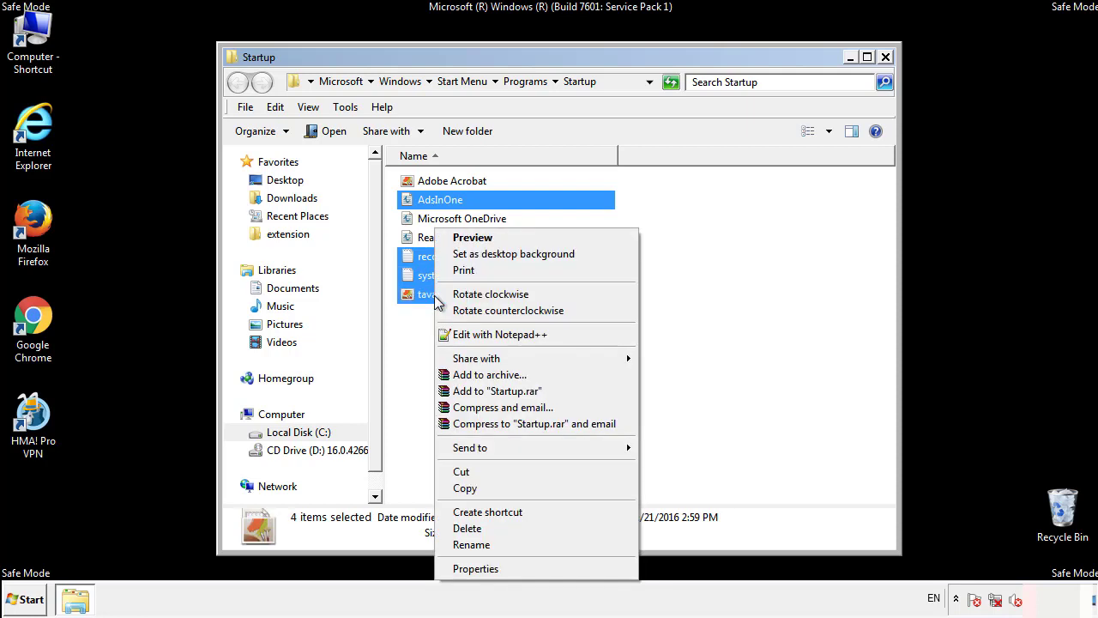
pyautogui.click(467, 527)
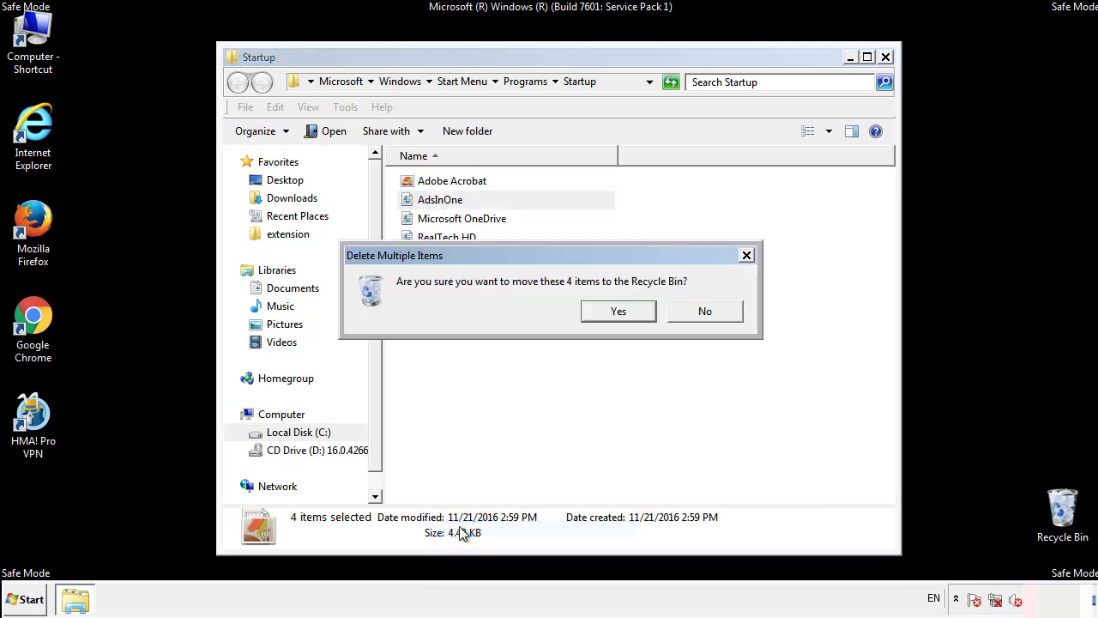
pyautogui.click(618, 311)
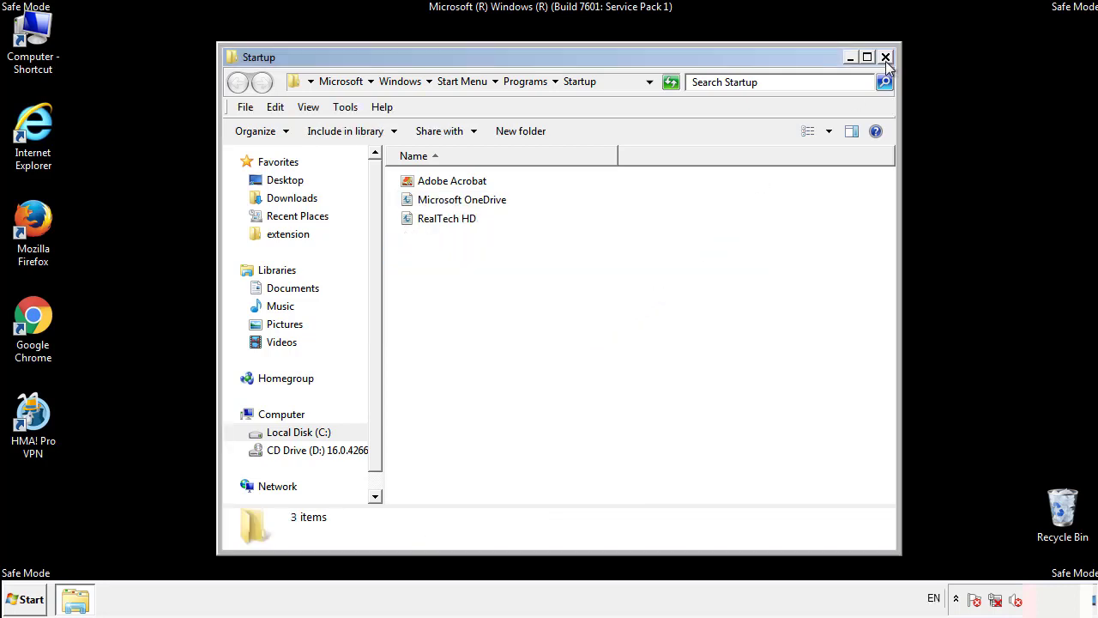
pyautogui.click(885, 56)
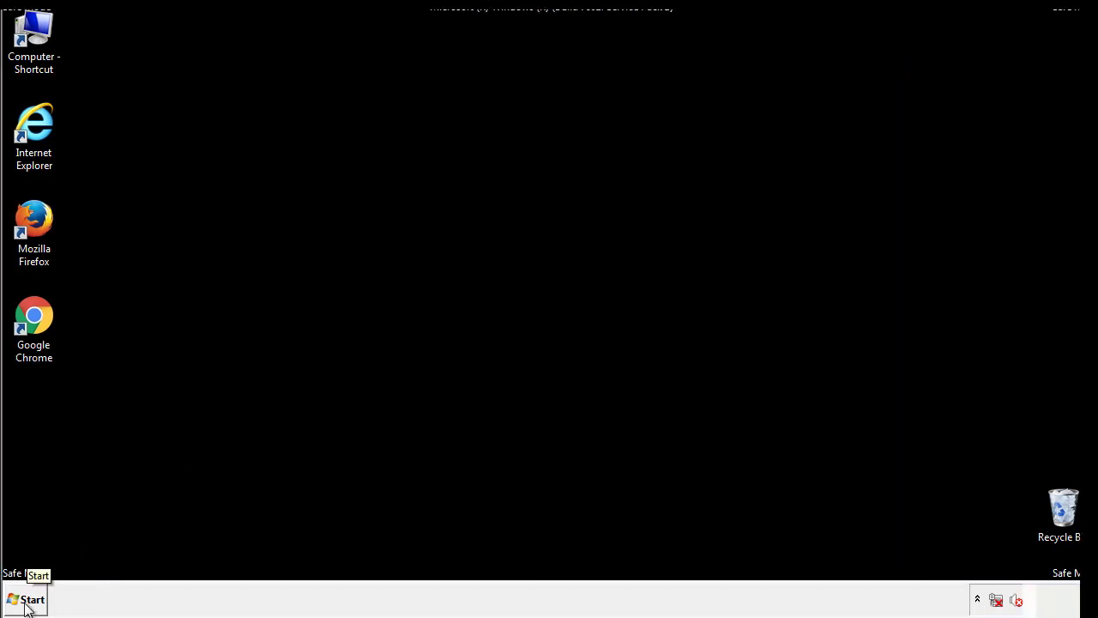
# - Launch regedit and expand HKLM\SOFTWARE\Microsoft\Windows\CurrentVersion to reveal Run and RunOnce
pyautogui.click(25, 599)
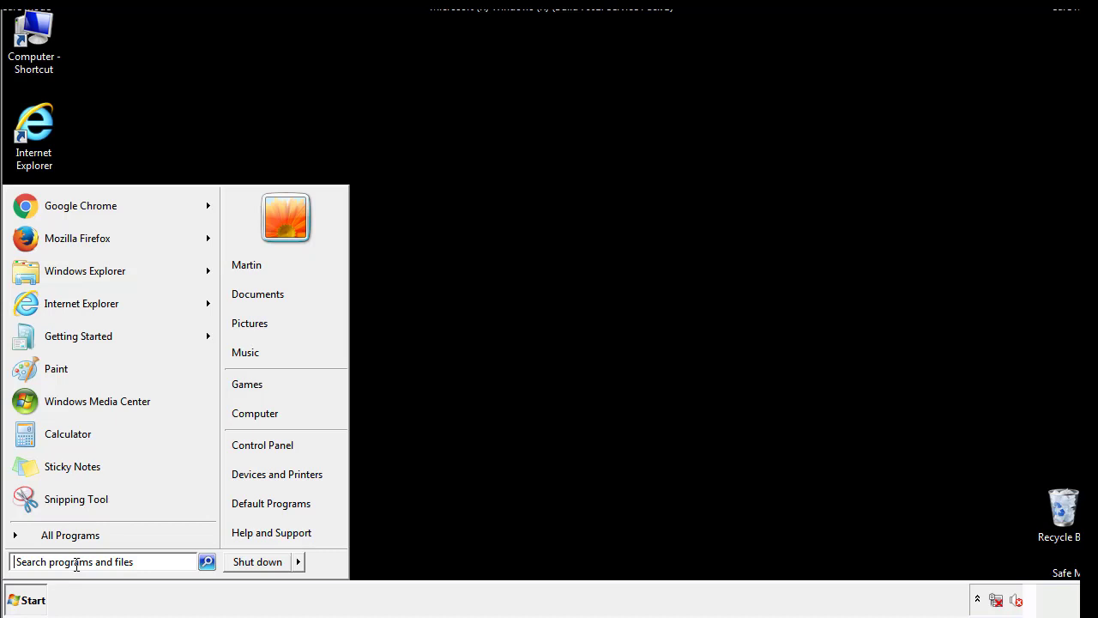
pyautogui.write('reged')
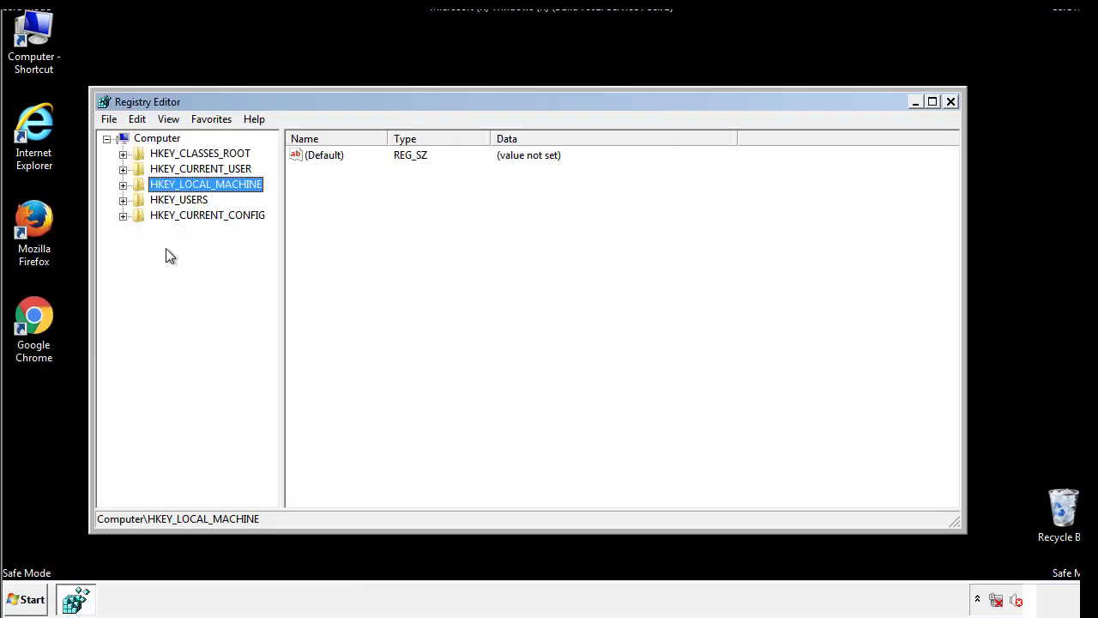
pyautogui.click(124, 183)
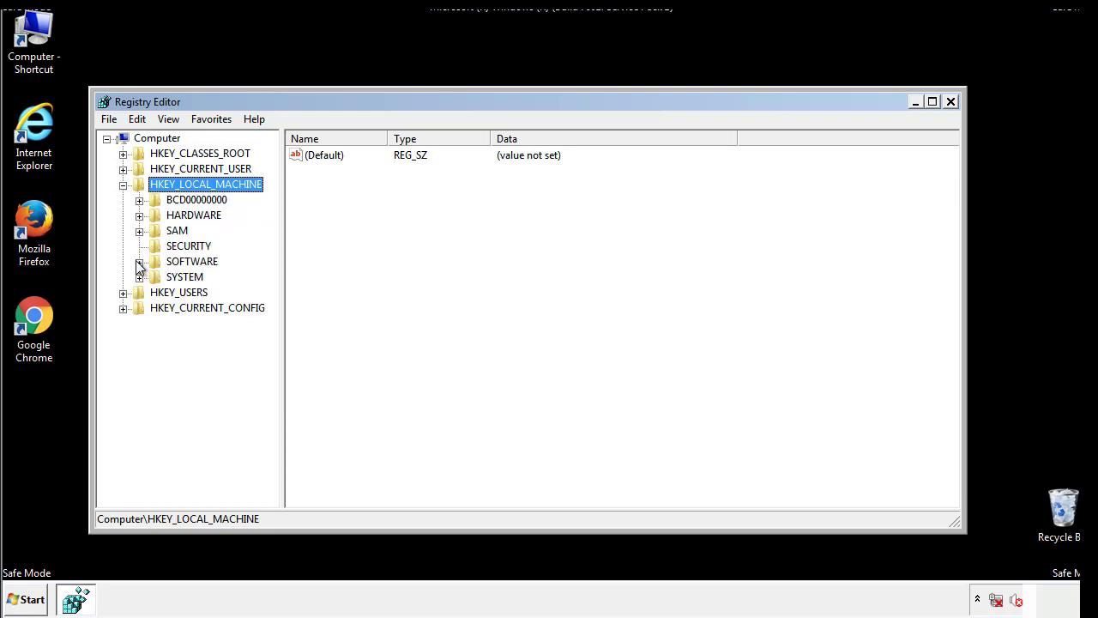
pyautogui.click(139, 261)
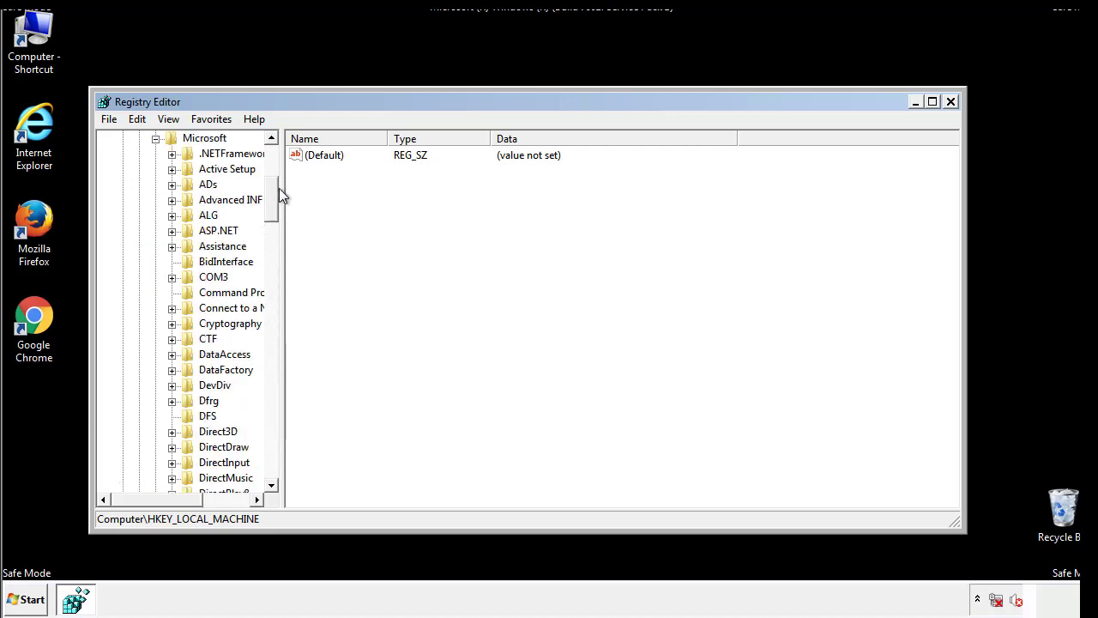
pyautogui.scroll(-3)
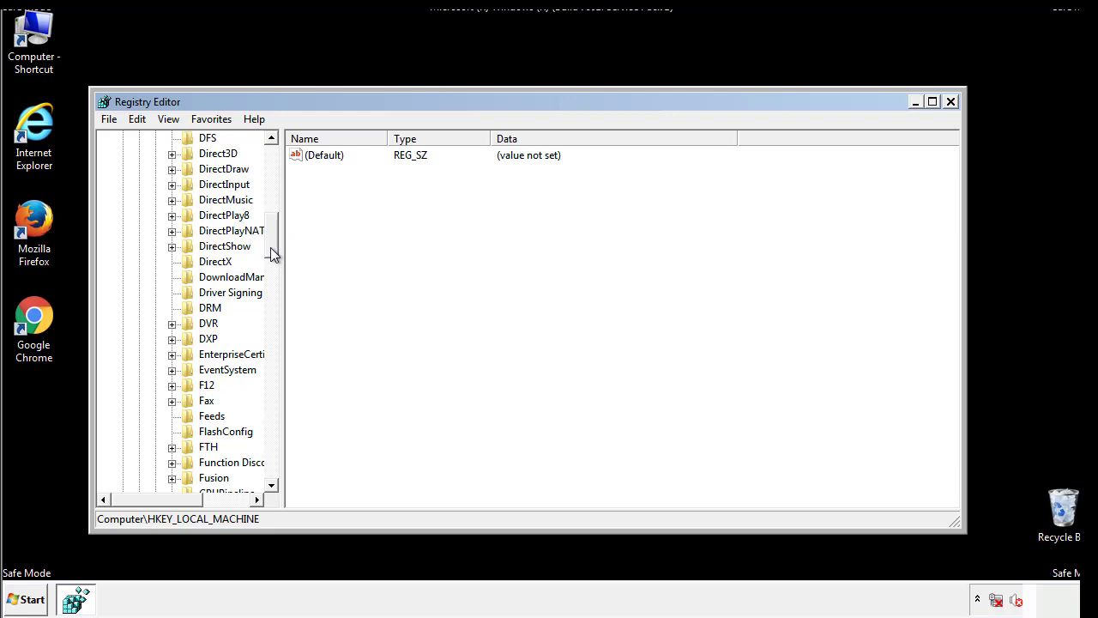
pyautogui.scroll(-3)
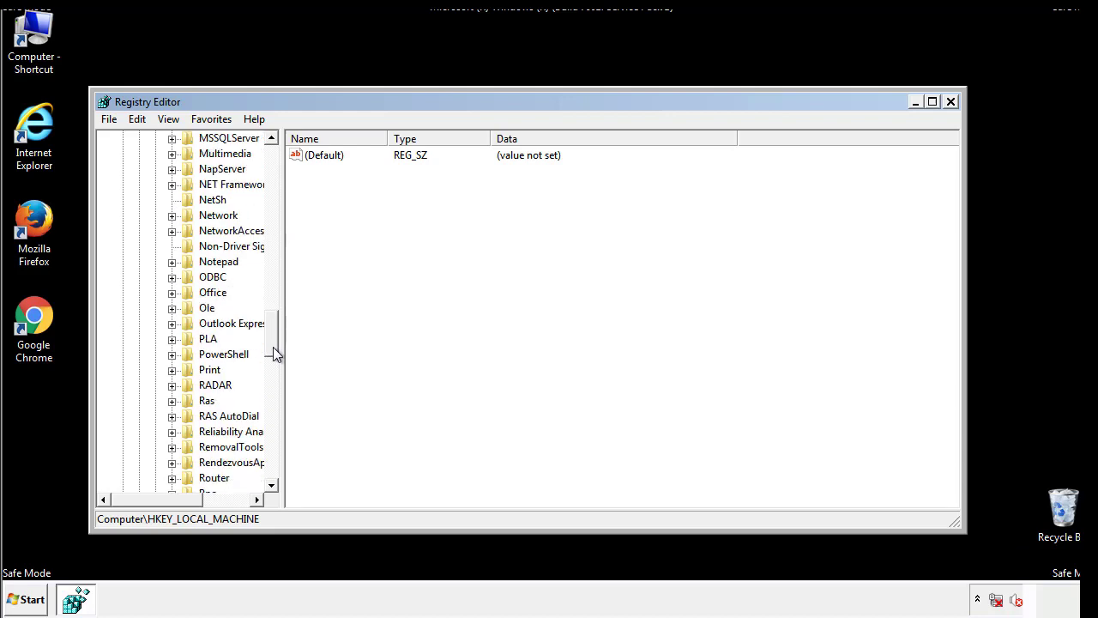
pyautogui.scroll(-3)
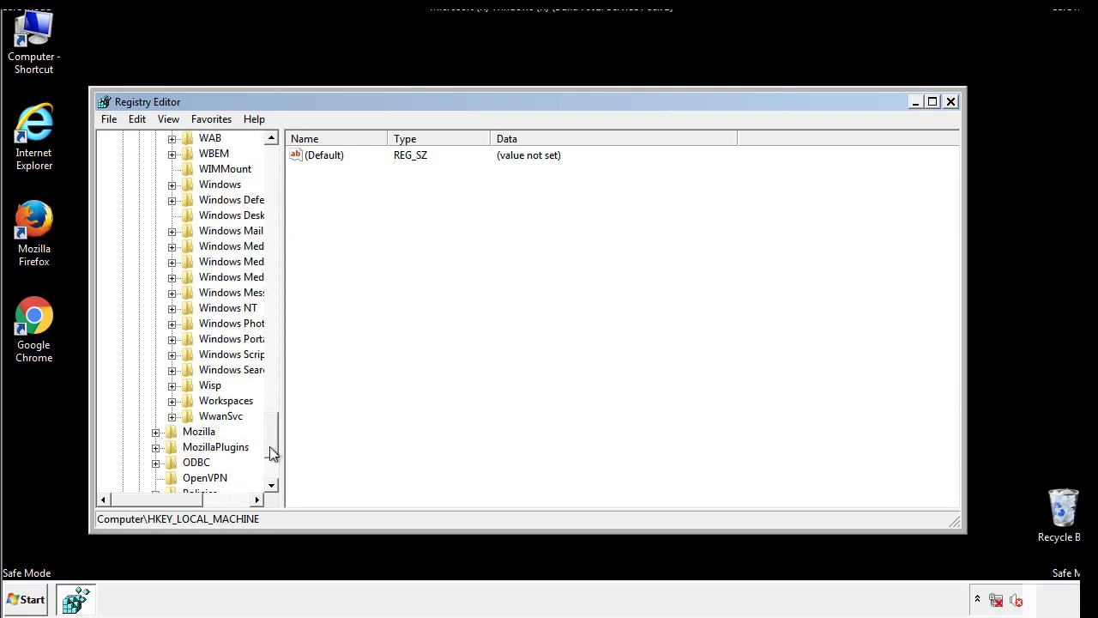
pyautogui.click(172, 261)
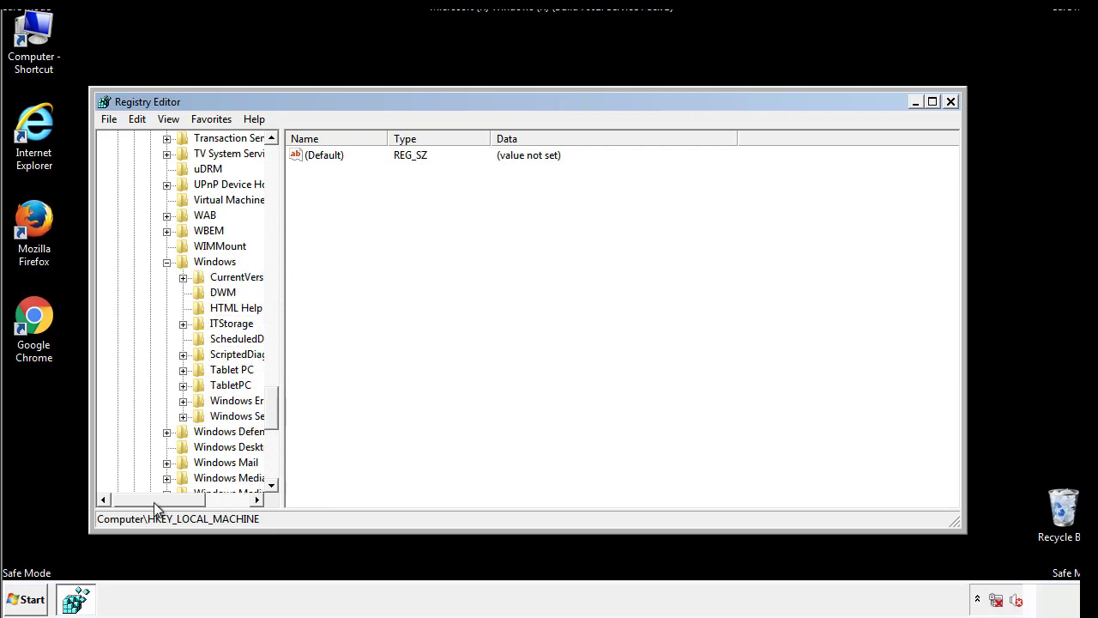
pyautogui.click(183, 277)
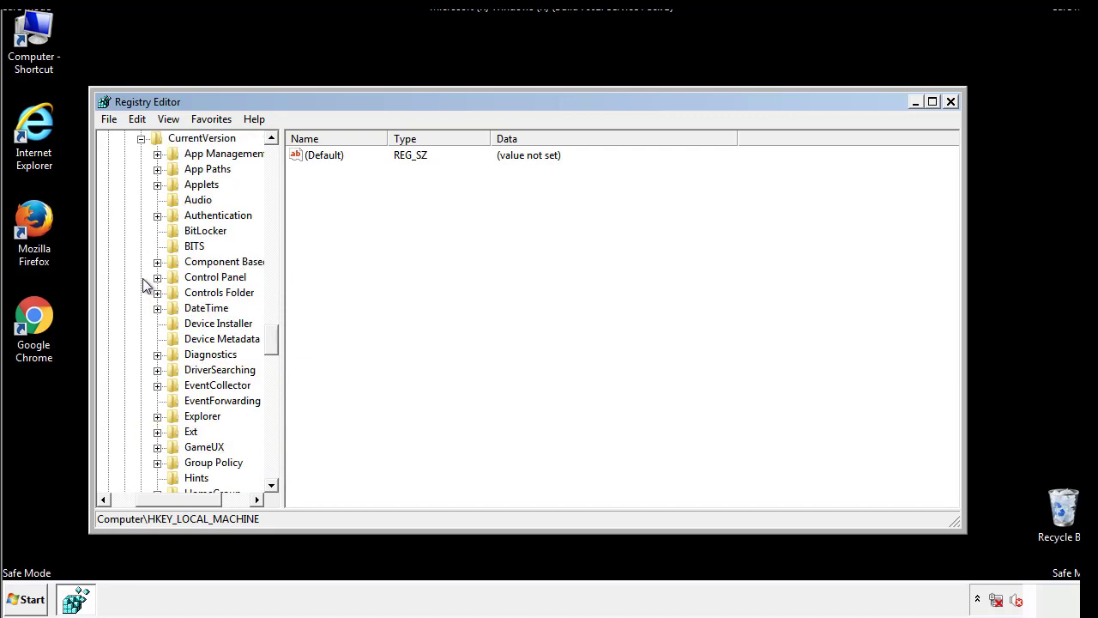
pyautogui.scroll(-3)
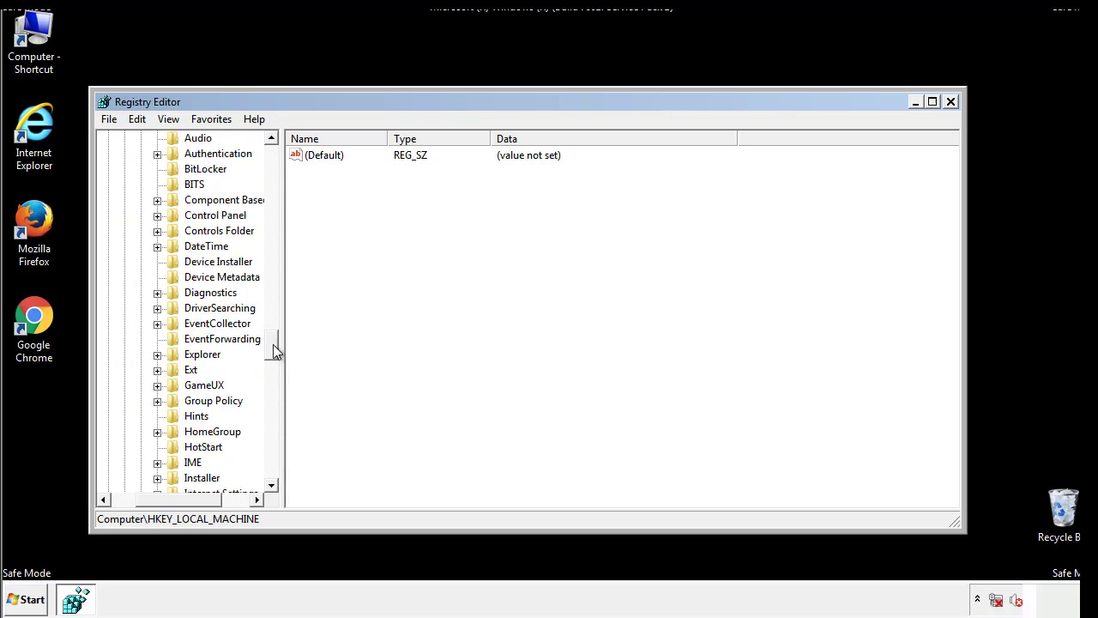
pyautogui.scroll(-3)
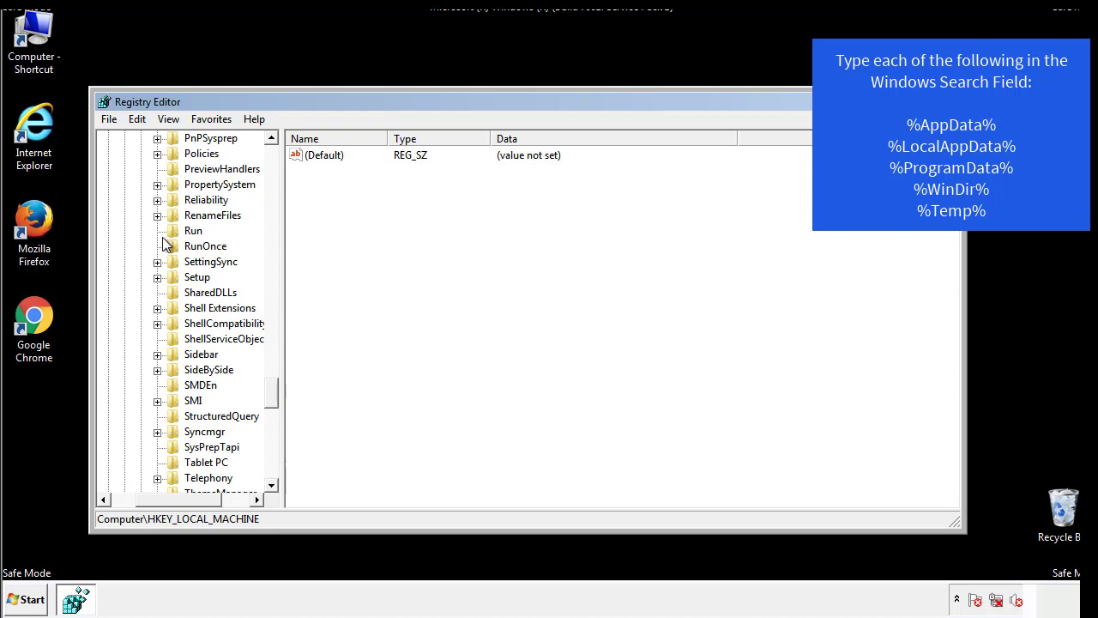
# - Delete the tappi.loc value from the HKLM Run key, keeping the VMware entry
pyautogui.click(193, 230)
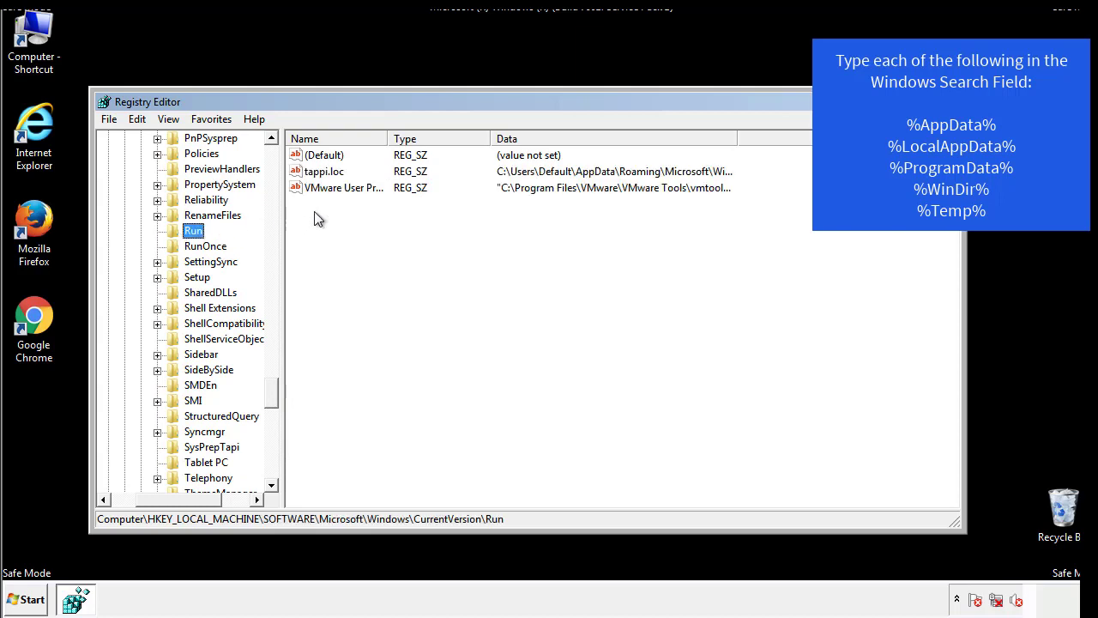
pyautogui.moveTo(705, 188)
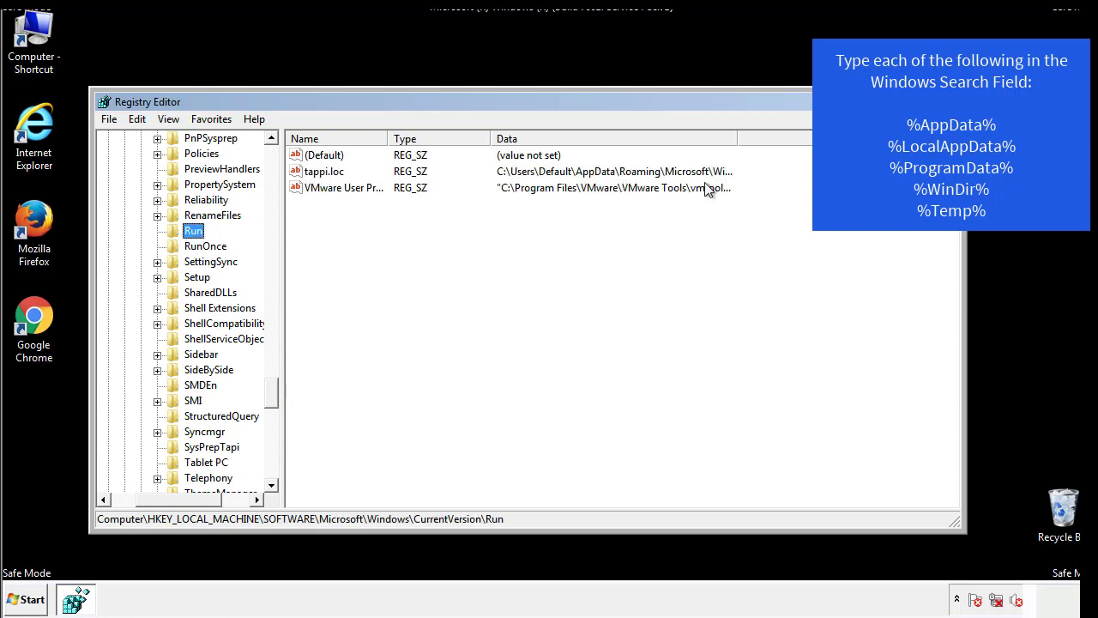
pyautogui.click(324, 171)
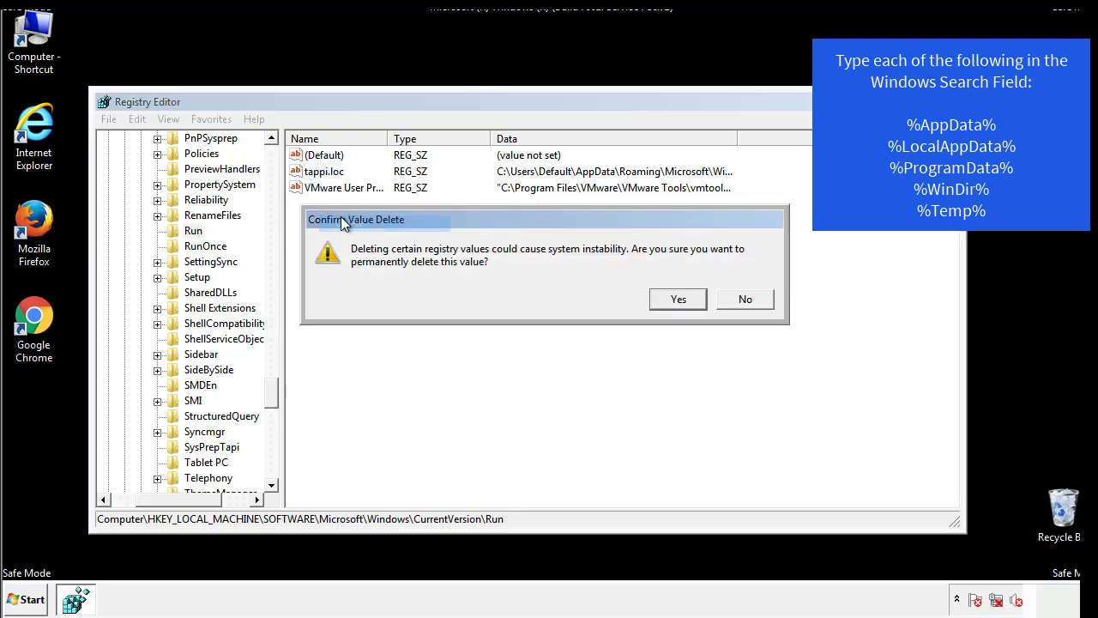
pyautogui.click(677, 298)
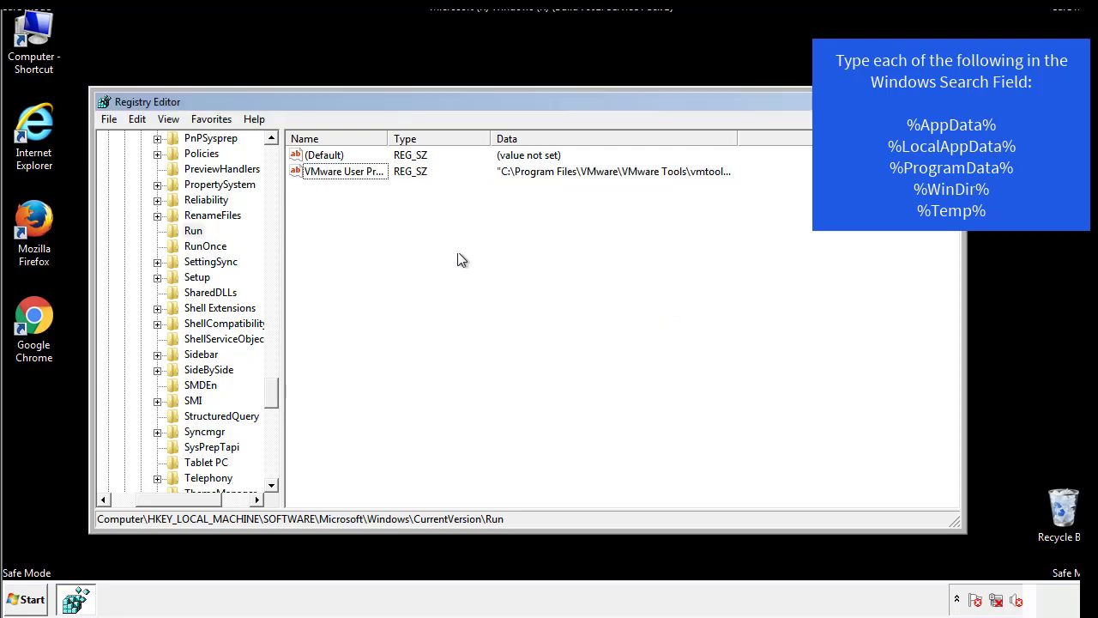
pyautogui.scroll(-3)
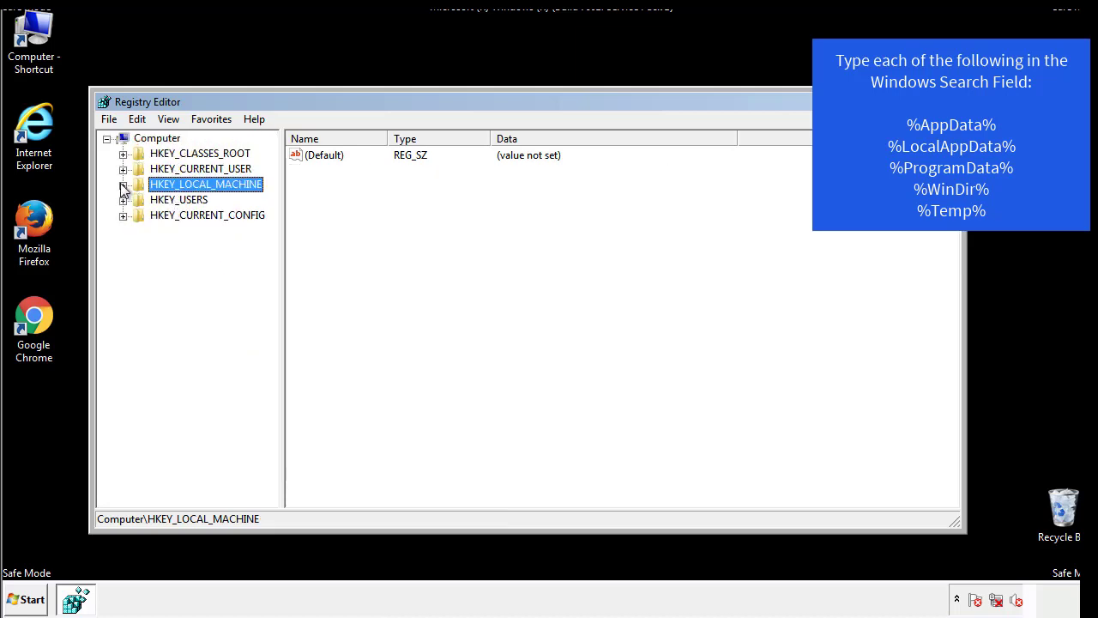
# - Expand HKEY_CURRENT_USER to its Run key, check the DAEMON Tools value, then collapse Windows
pyautogui.click(124, 169)
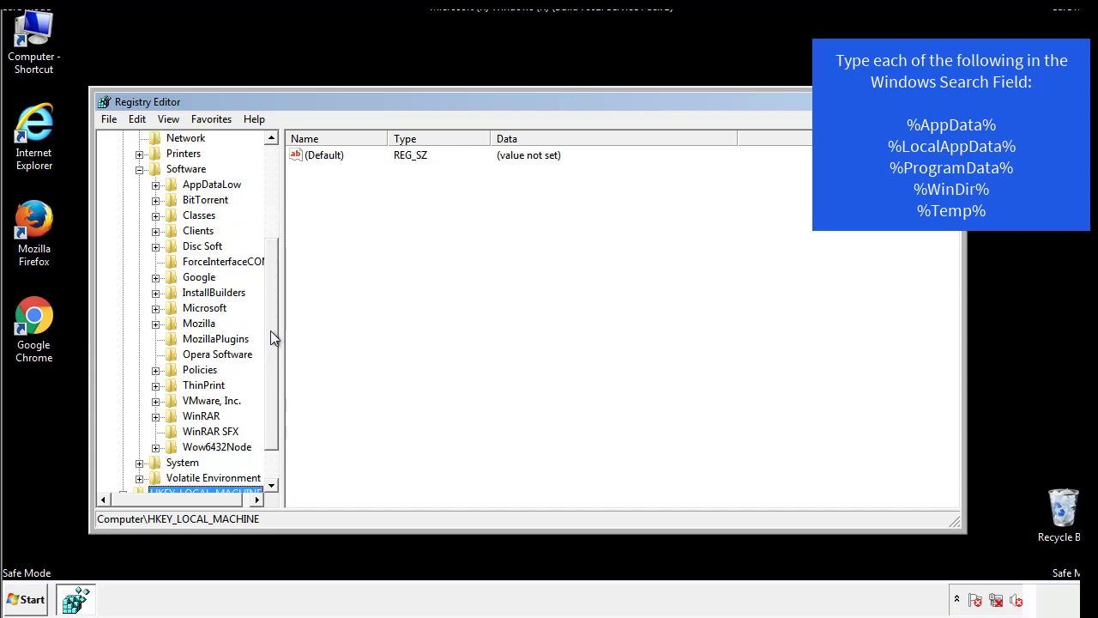
pyautogui.moveTo(174, 346)
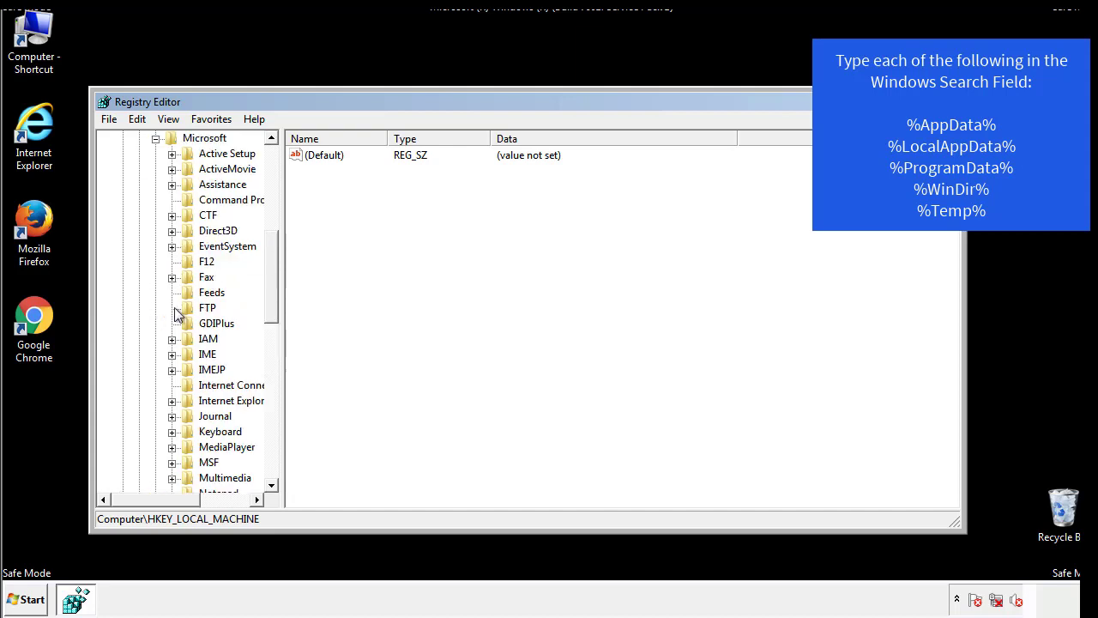
pyautogui.scroll(-3)
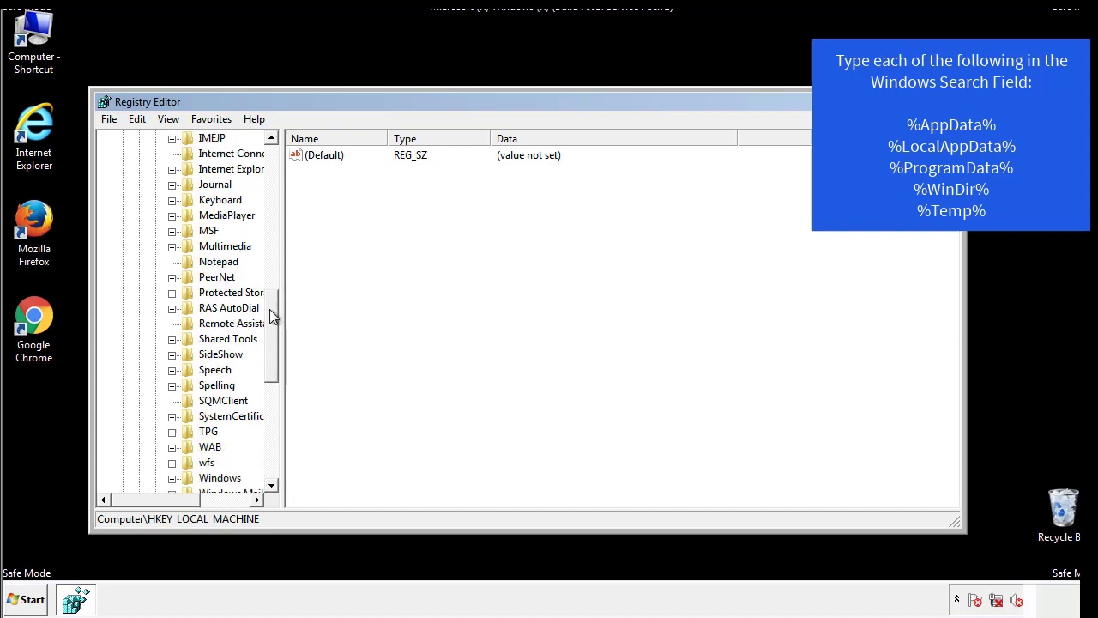
pyautogui.scroll(-3)
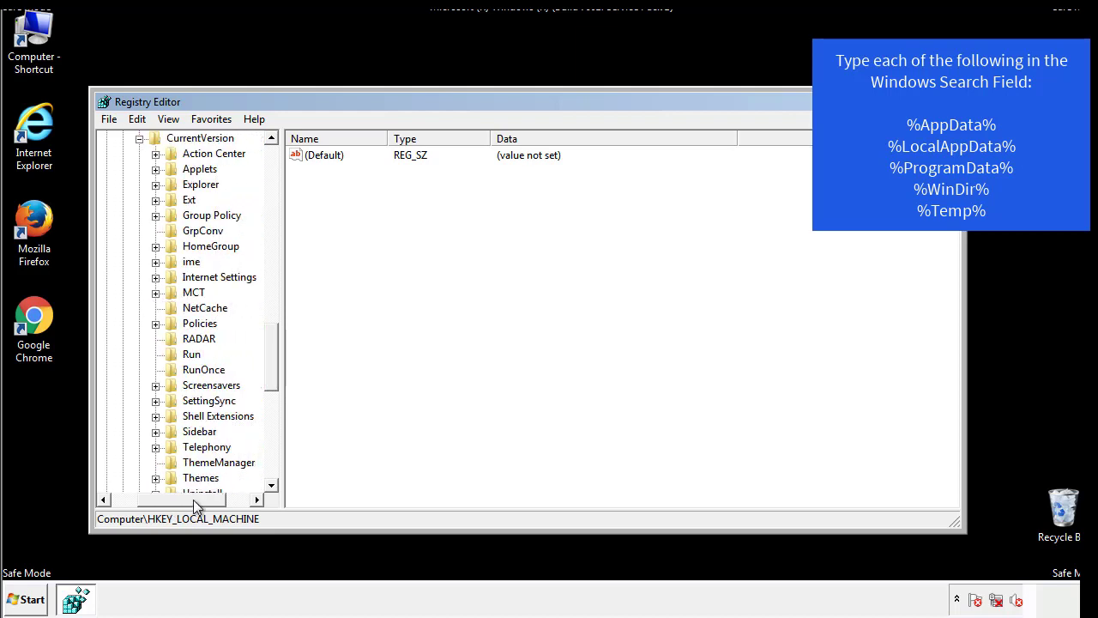
pyautogui.click(192, 354)
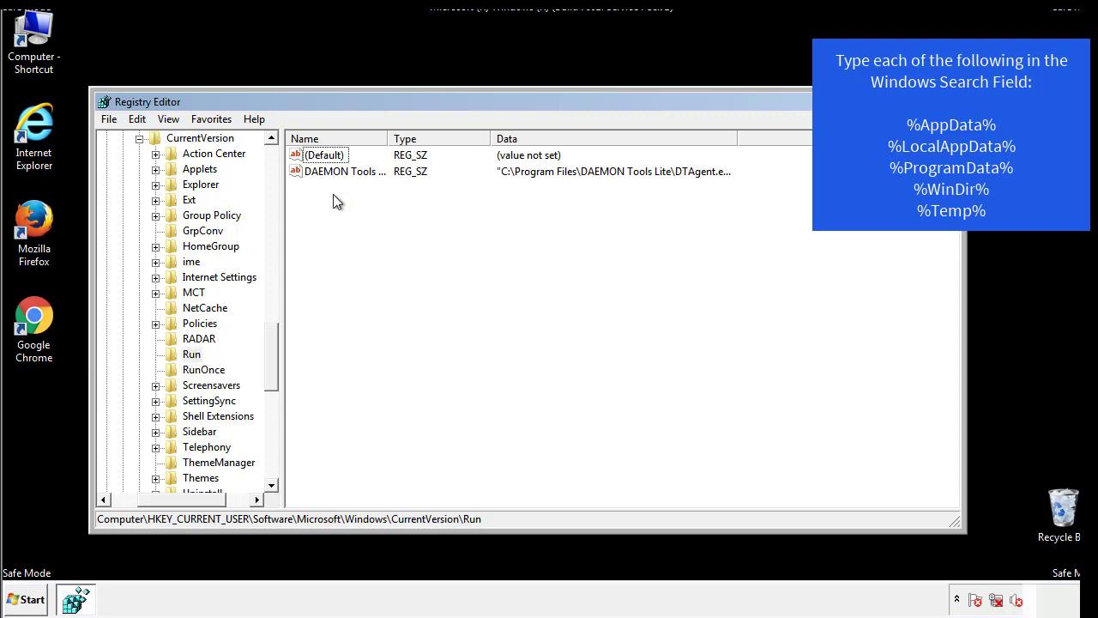
pyautogui.moveTo(398, 201)
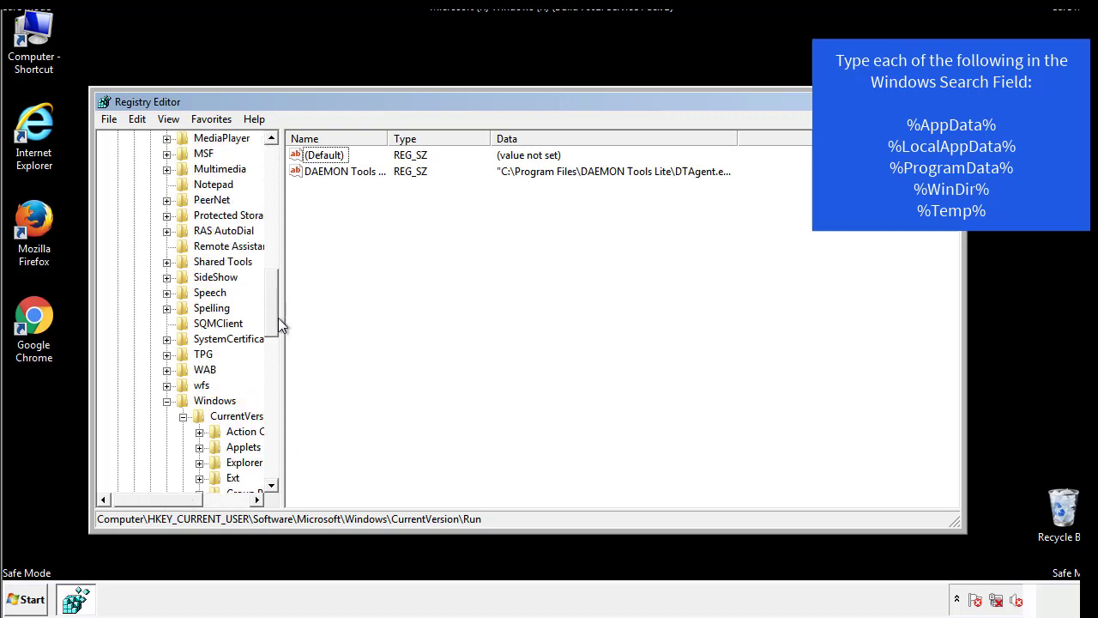
pyautogui.click(215, 400)
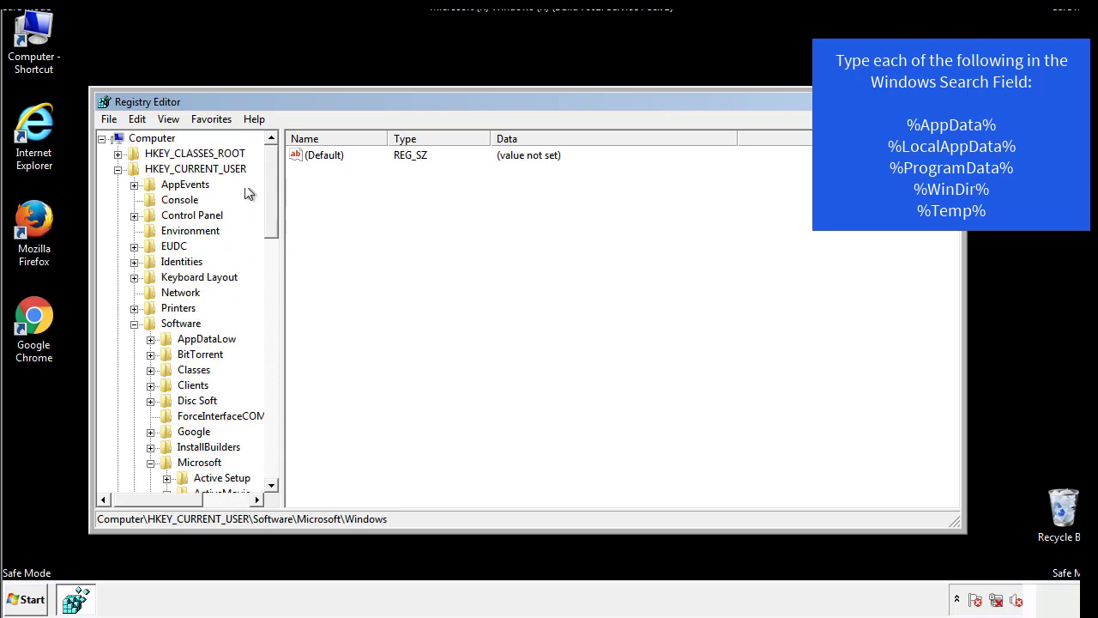
# - Search the registry for %temp% with Edit > Find
pyautogui.click(137, 118)
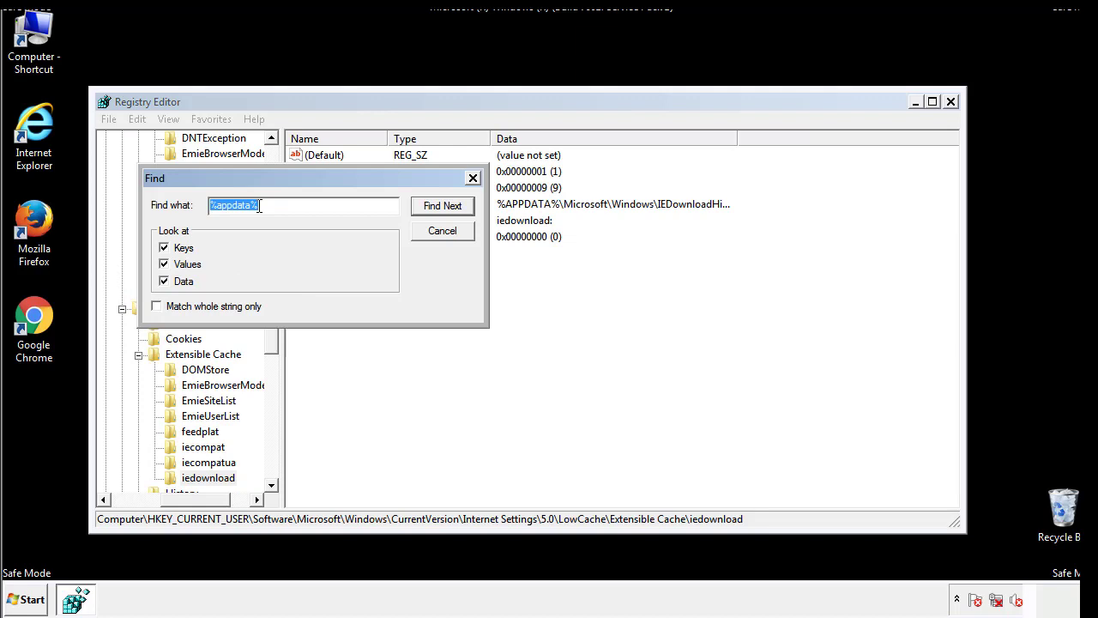
pyautogui.write('%temp%')
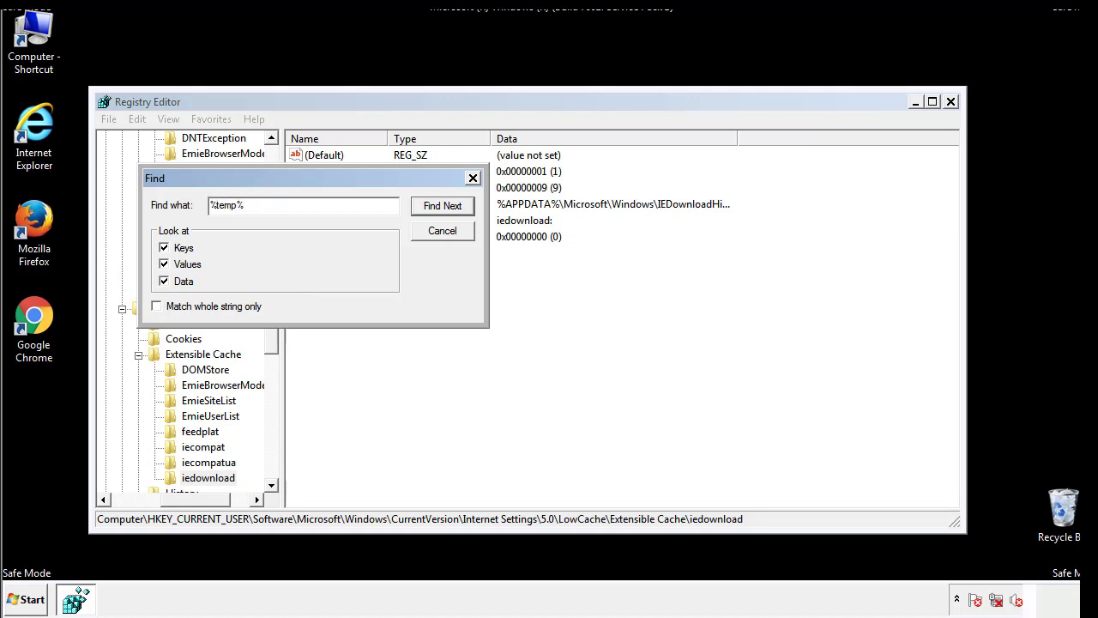
pyautogui.click(442, 205)
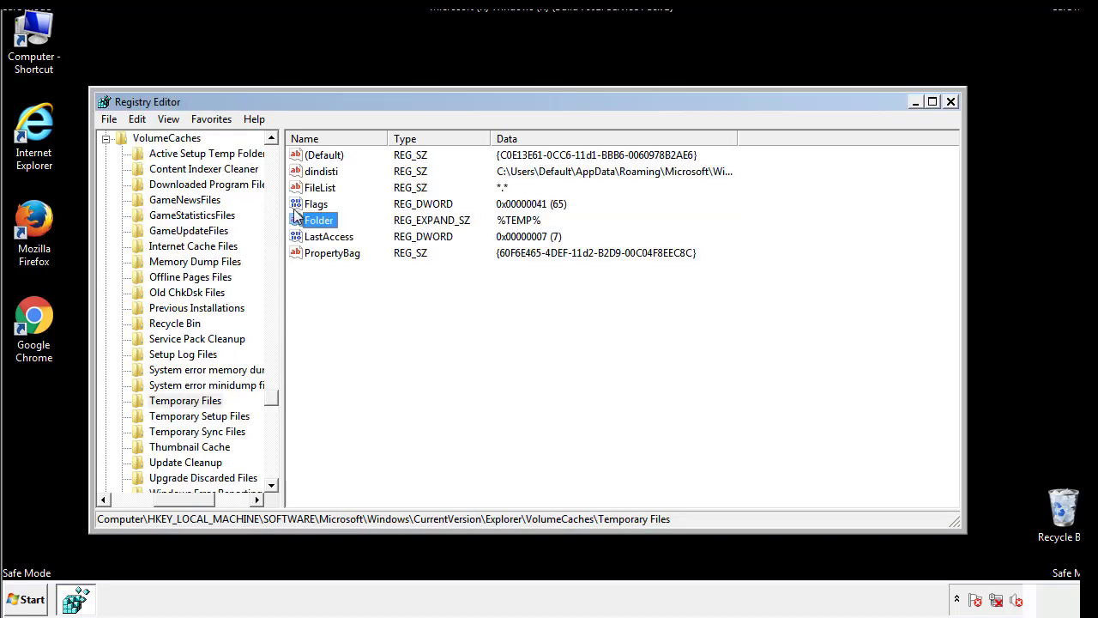
# - Delete every Temporary Files value except (Default), then close Registry Editor
pyautogui.click(358, 283)
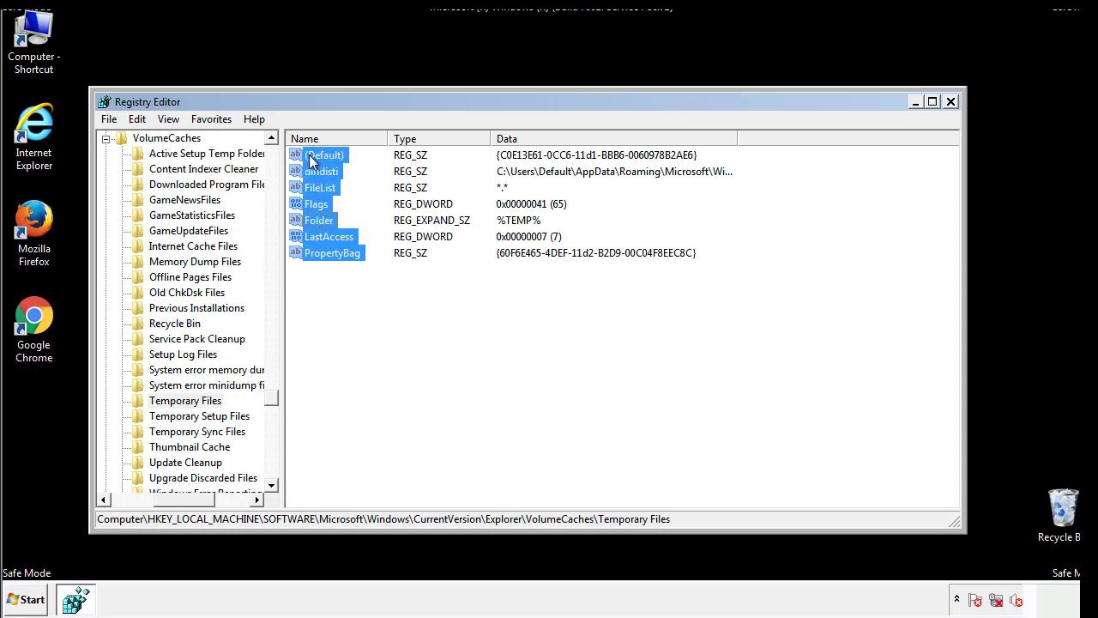
pyautogui.rightClick(324, 155)
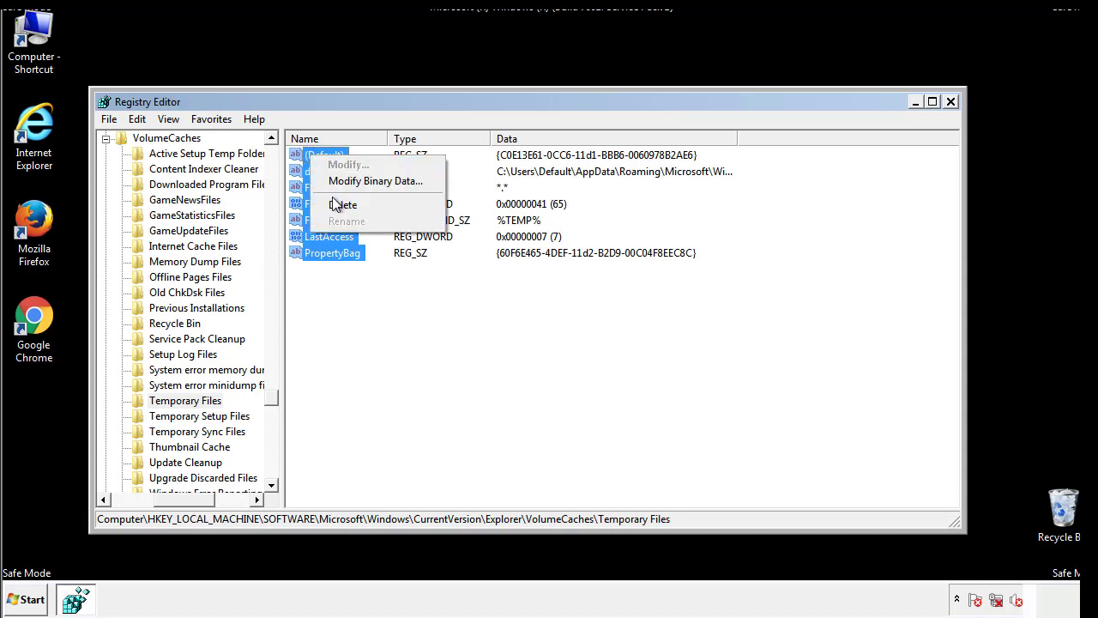
pyautogui.click(343, 204)
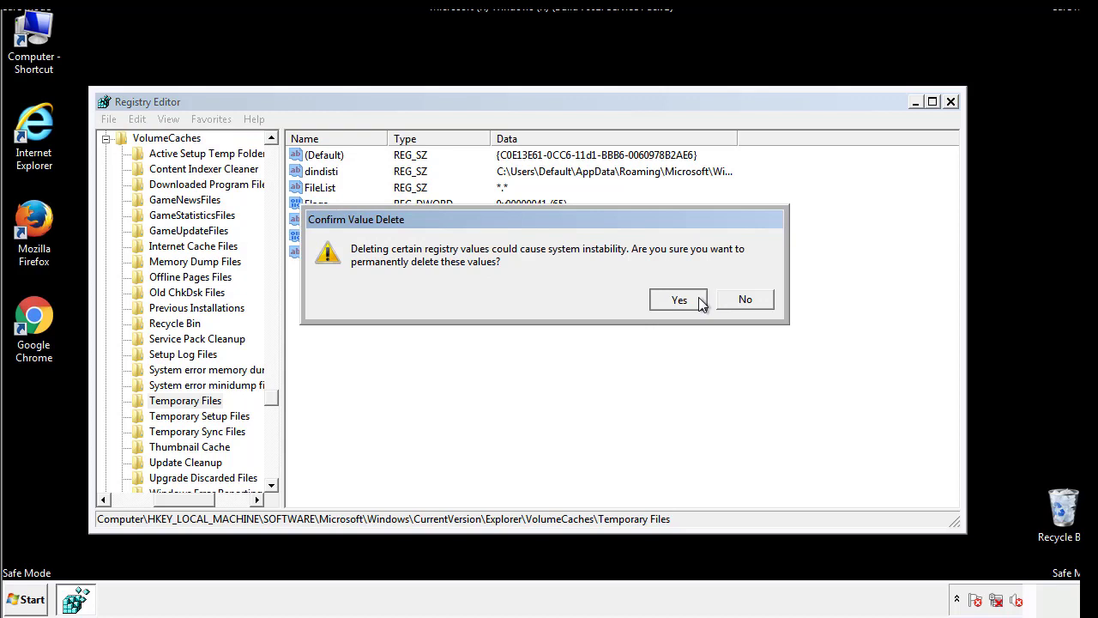
pyautogui.click(679, 300)
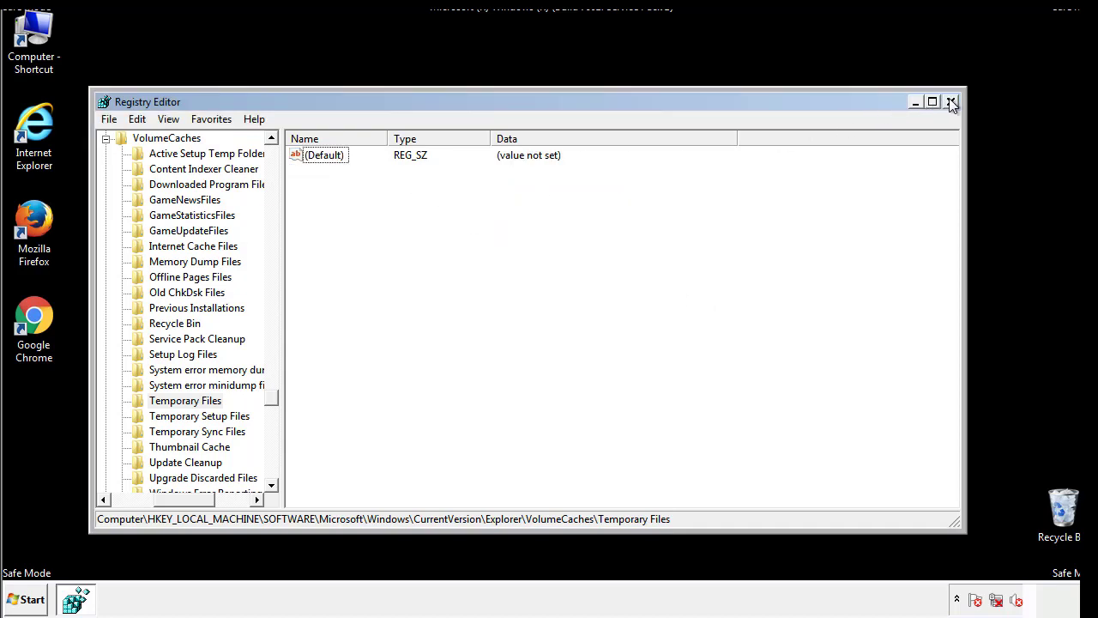
pyautogui.click(951, 101)
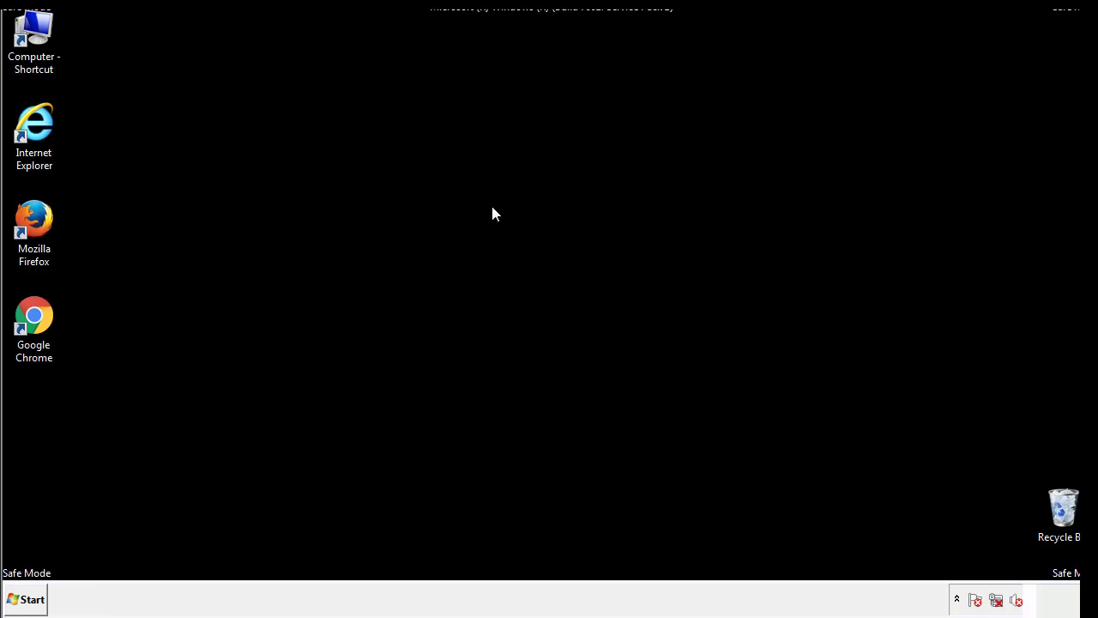
pyautogui.moveTo(46, 430)
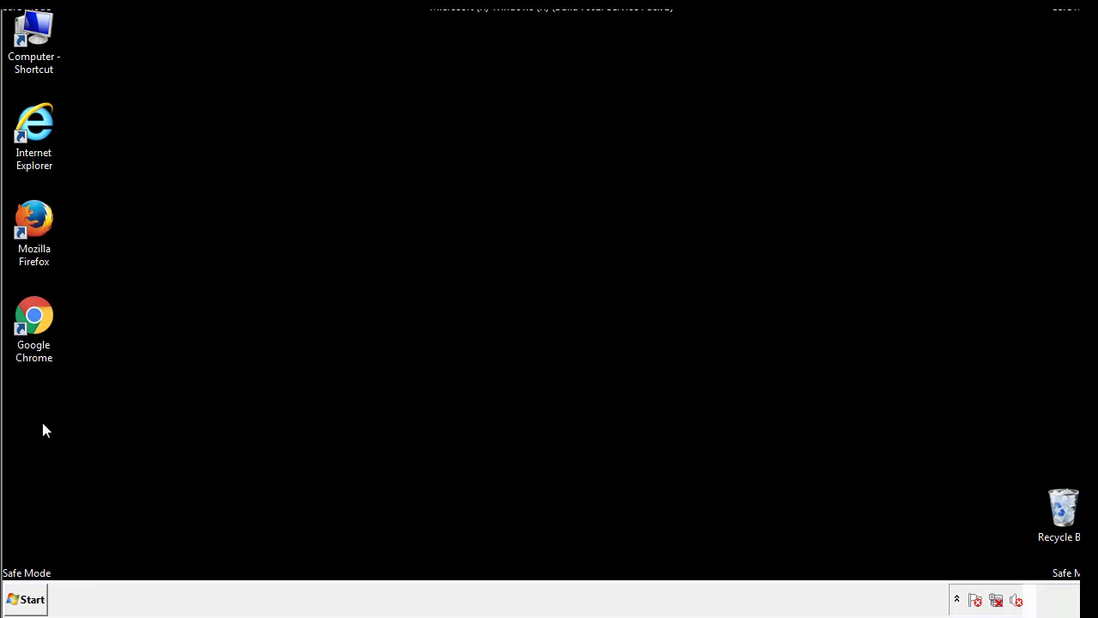
# - Launch msconfig from Start search and uncheck Safe boot on the Boot tab
pyautogui.click(25, 599)
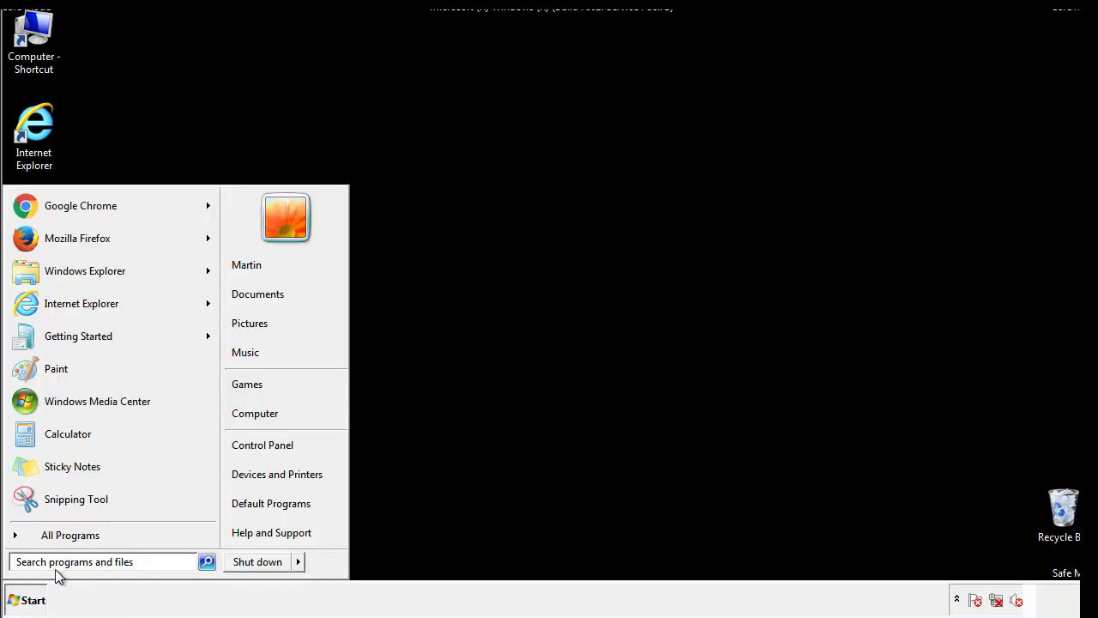
pyautogui.write('mscon')
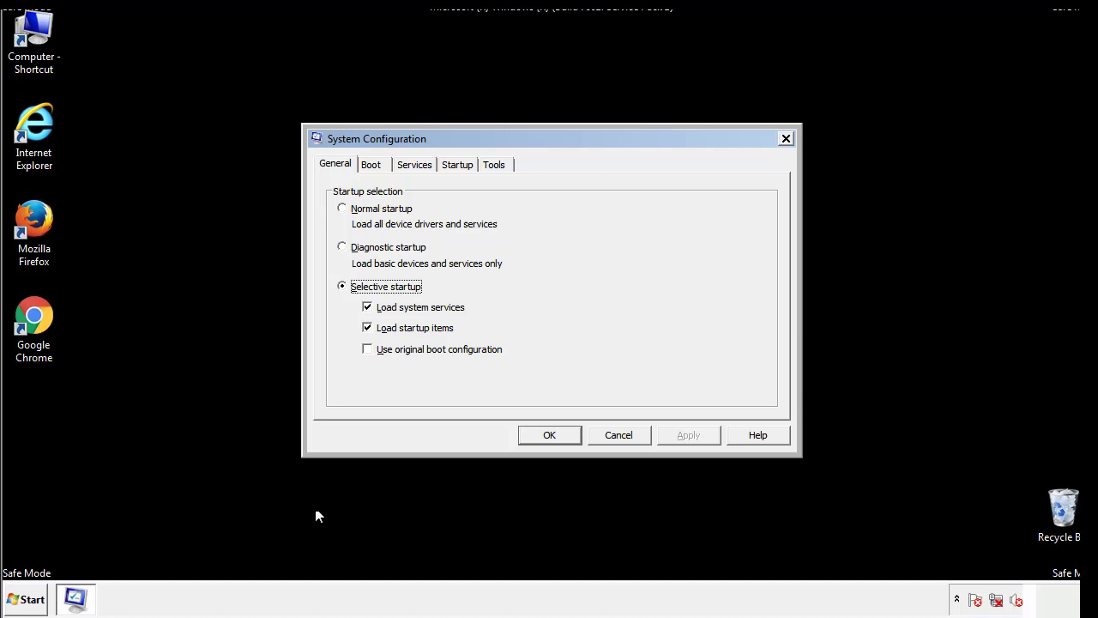
pyautogui.click(371, 164)
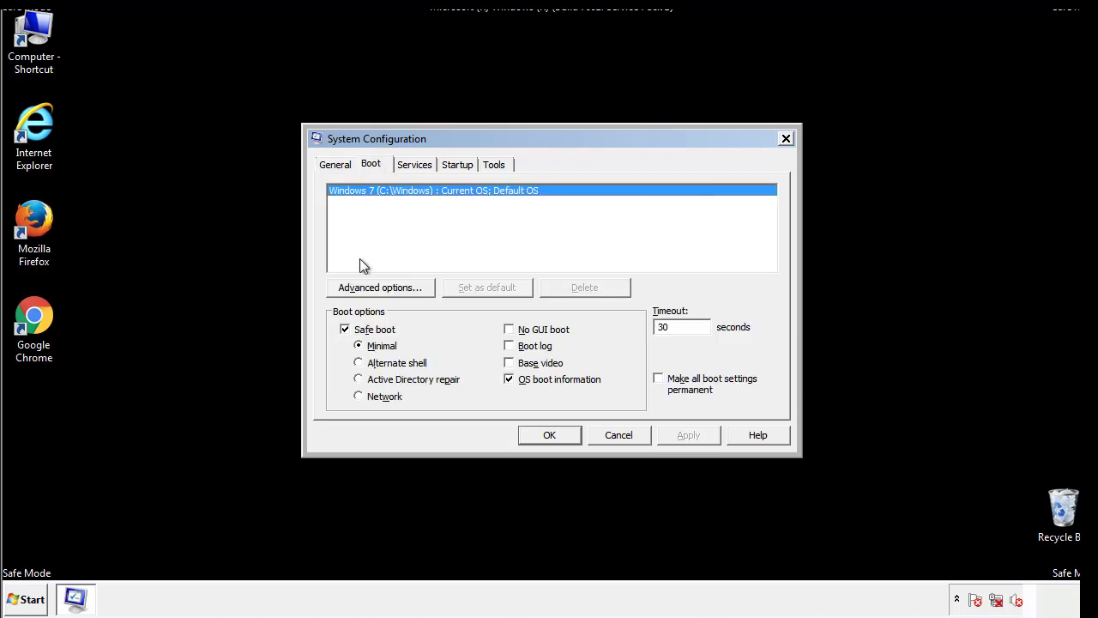
pyautogui.click(344, 329)
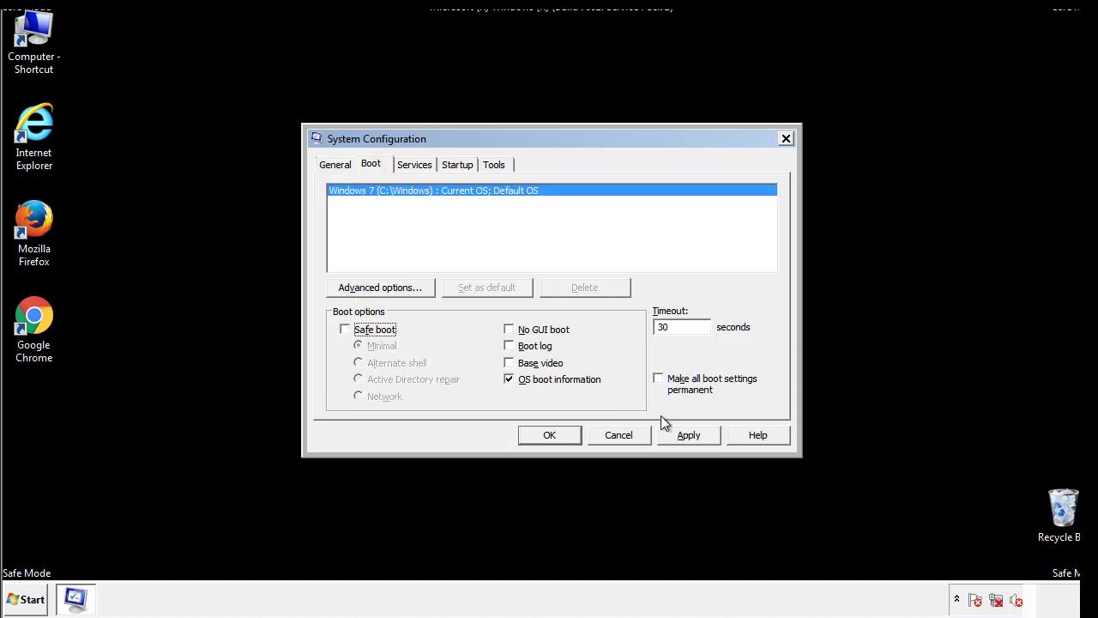